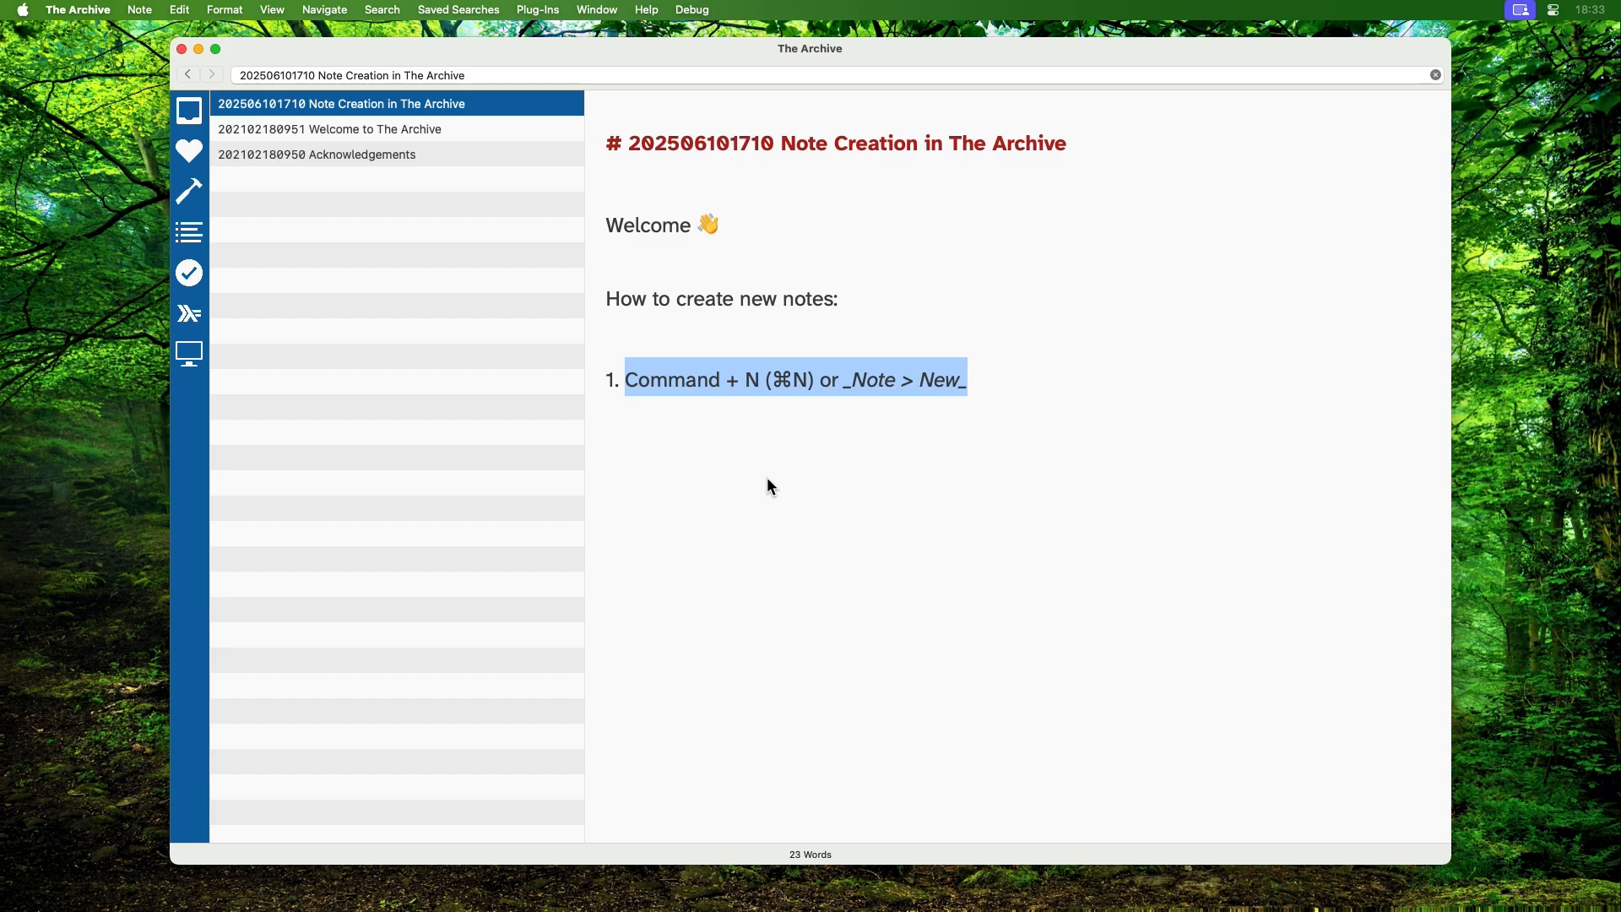
Create a new empty note with Cmd+N, then return to the Note Creation note and select its Note > New text.
key("cmd+n")
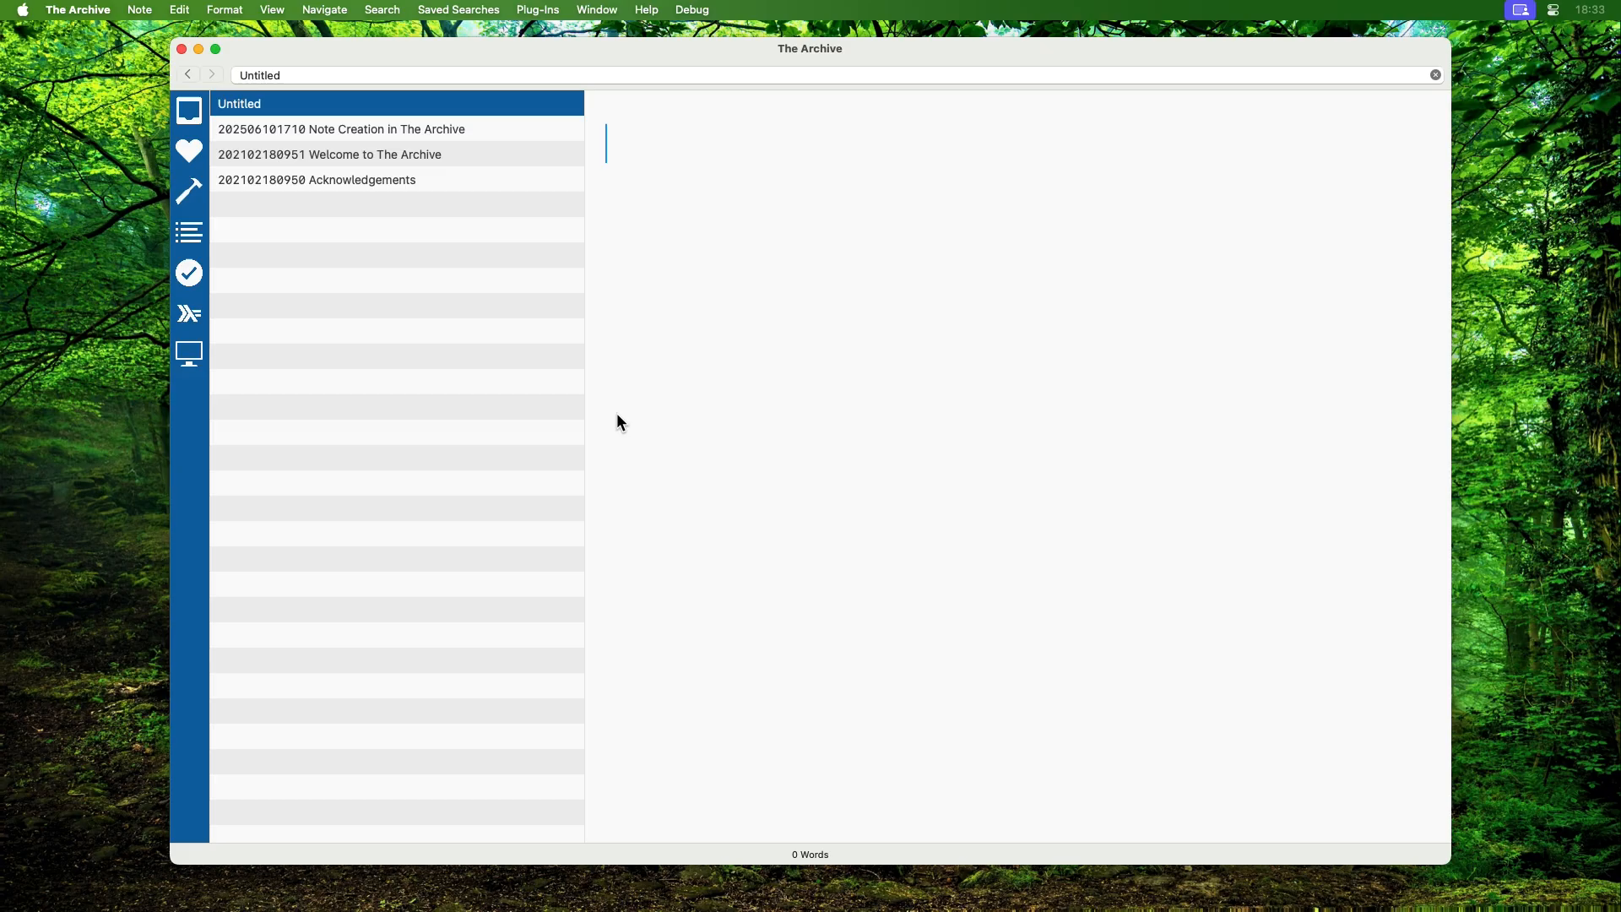
left_click(341, 128)
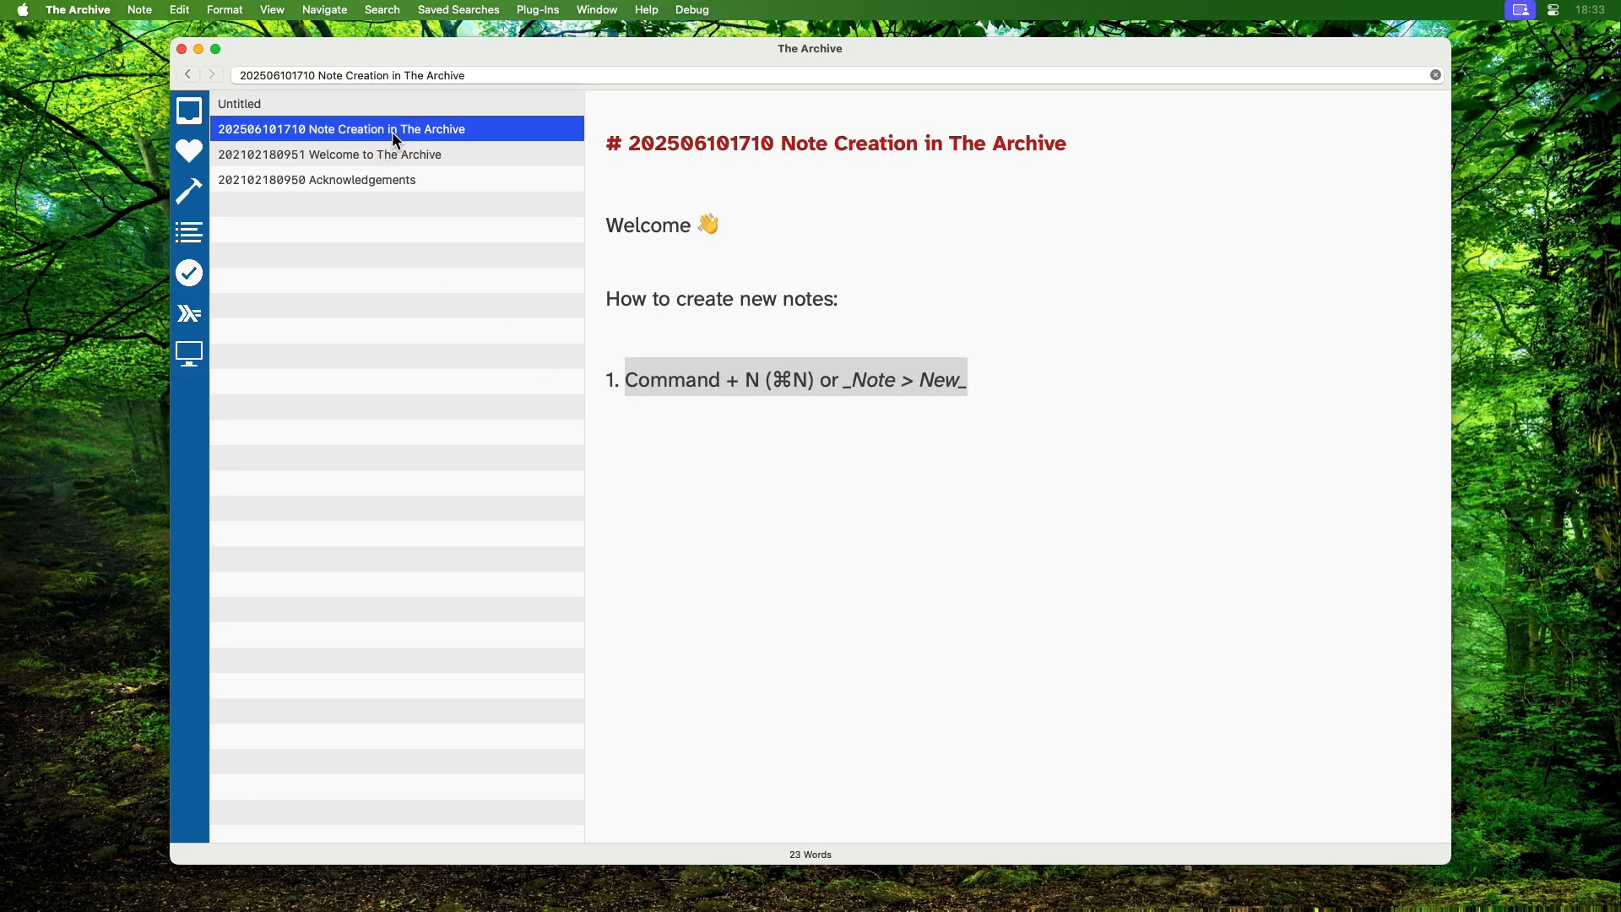
left_click(833, 380)
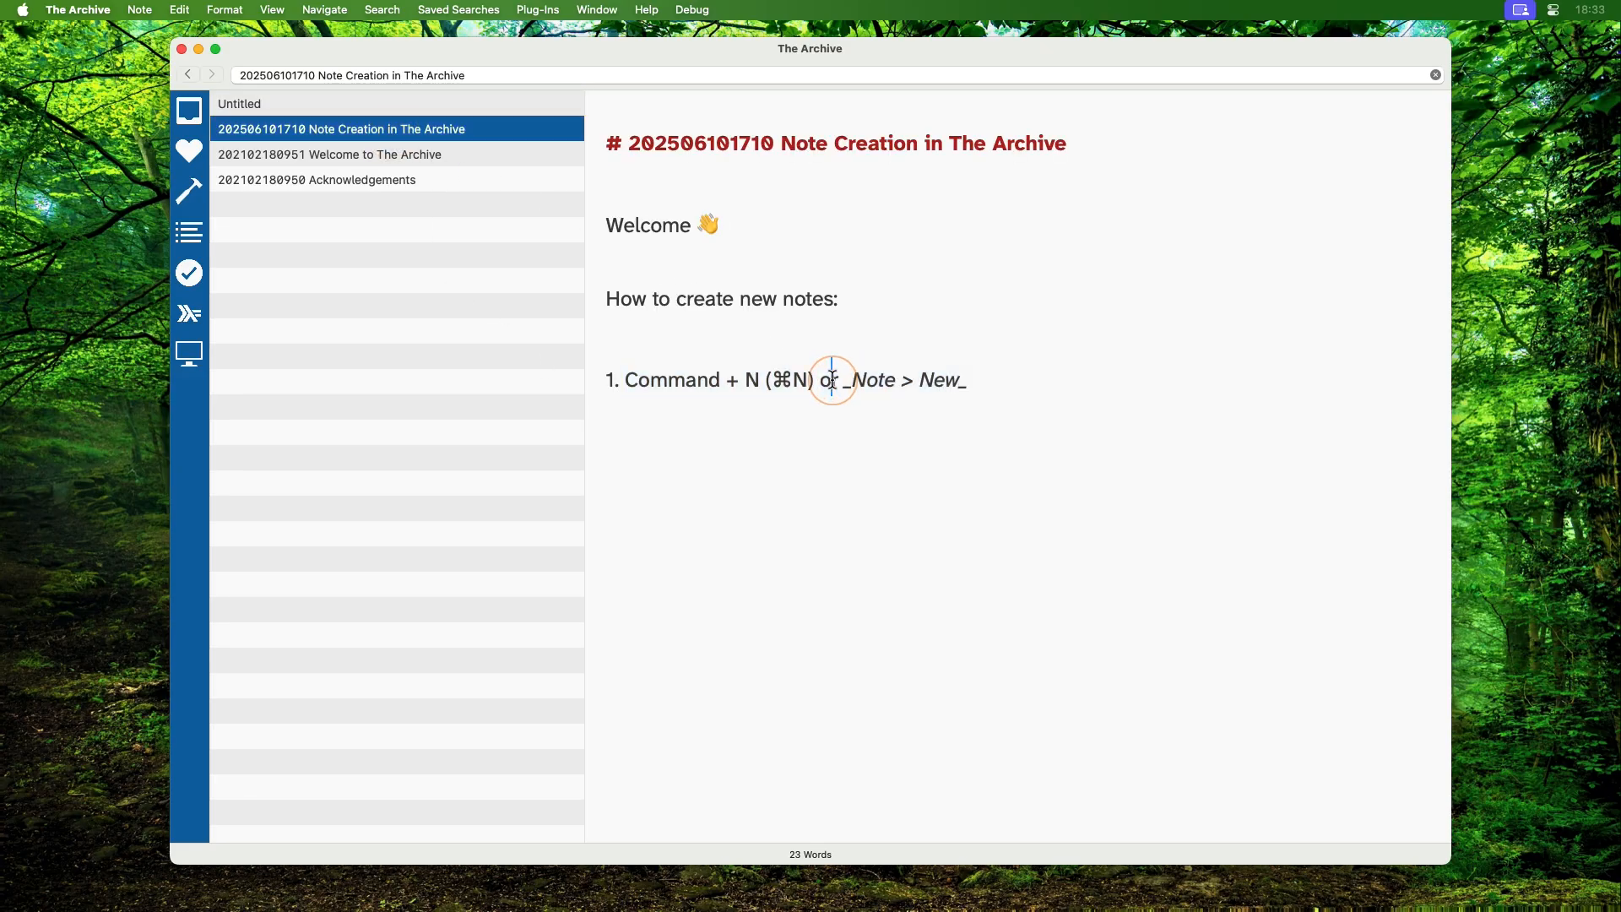
left_click_drag(833, 380, 950, 380)
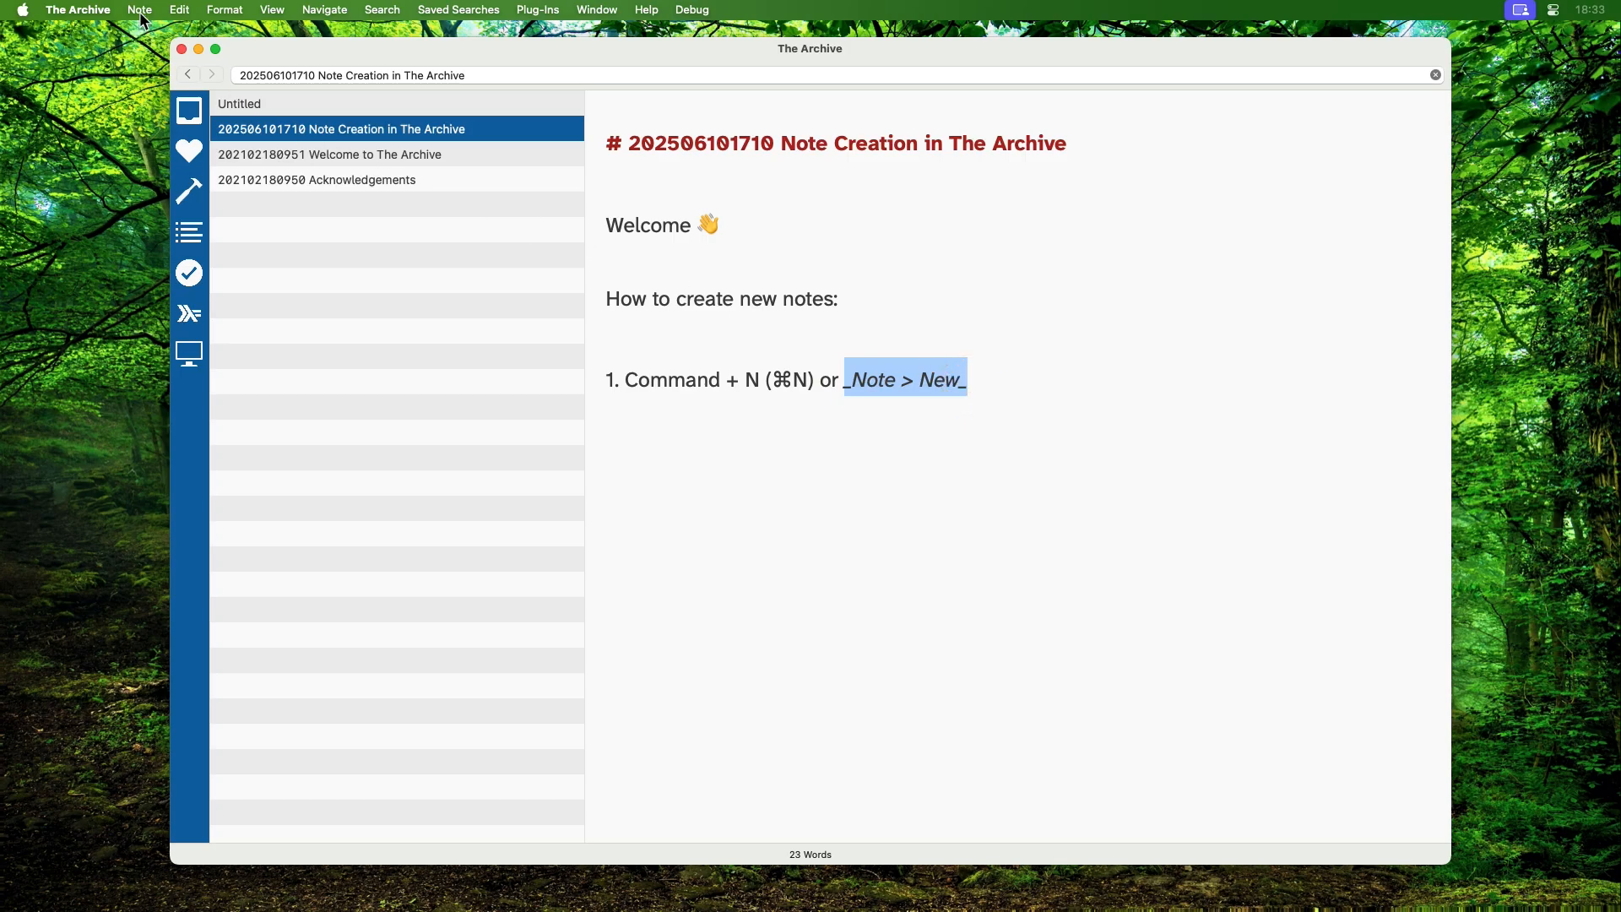
Create two more empty Untitled notes via Note > New and the note list's context menu.
left_click(138, 10)
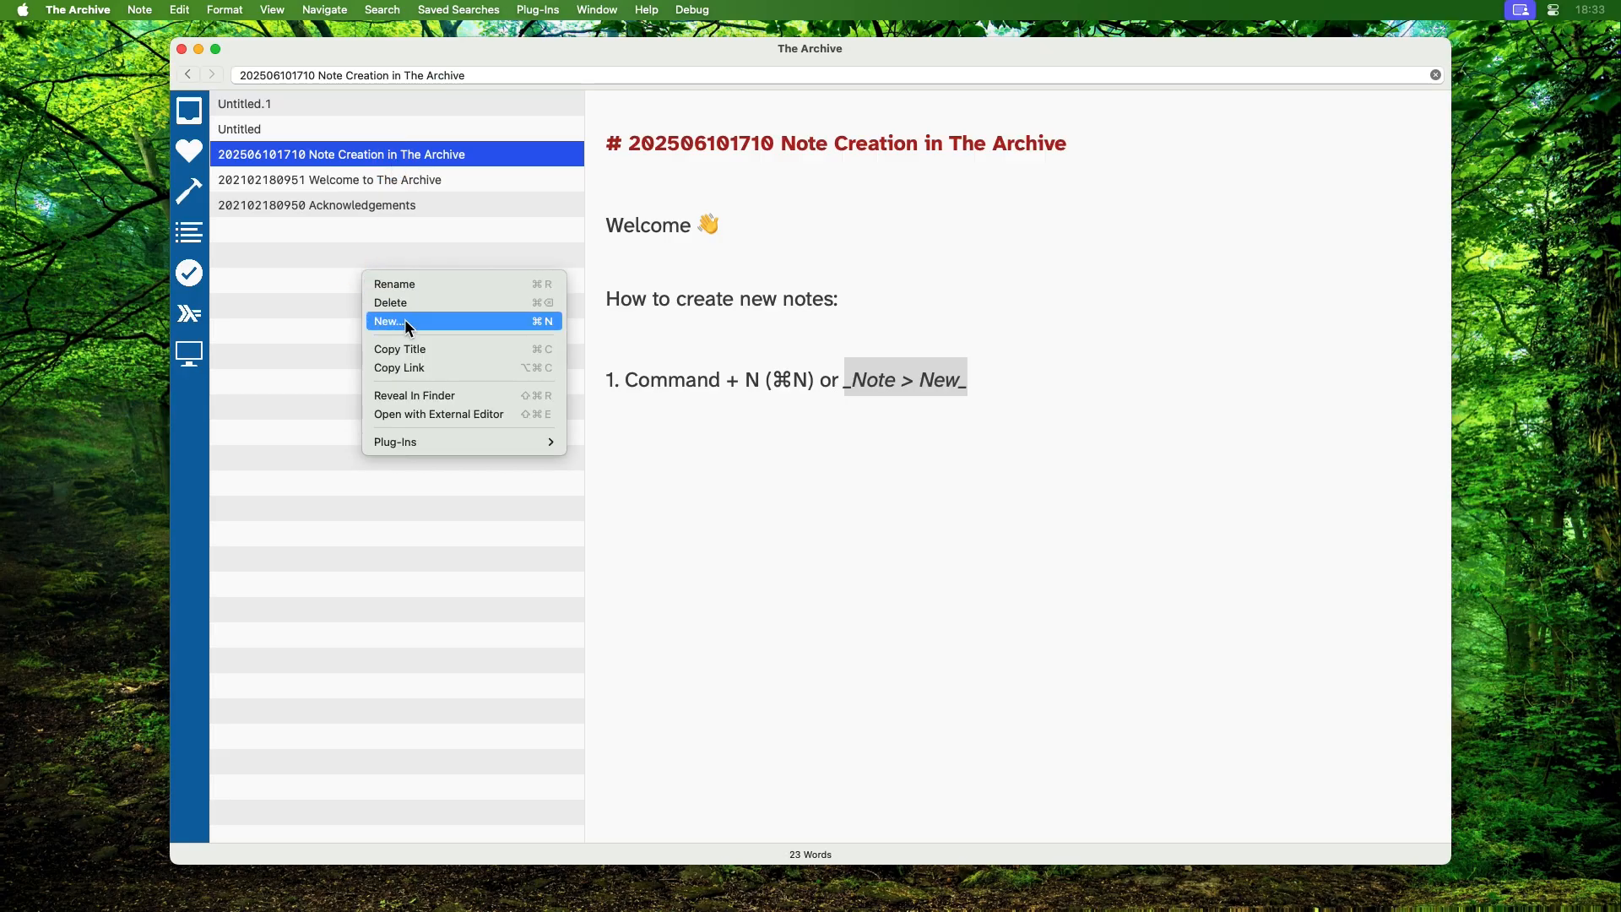
left_click(388, 321)
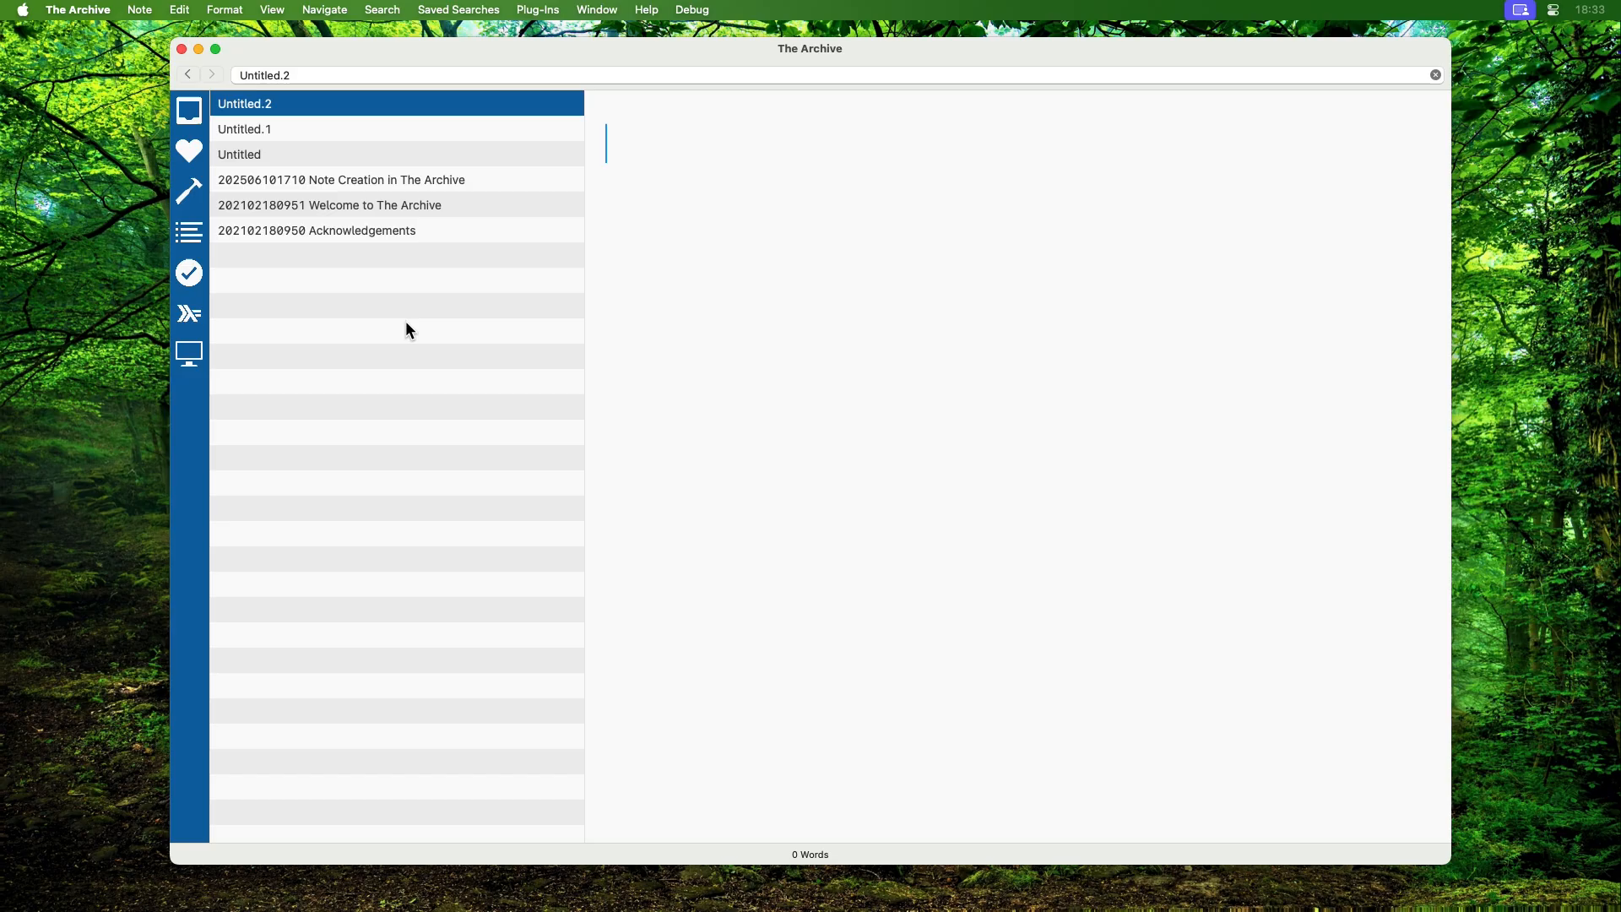
mouse_move(509, 500)
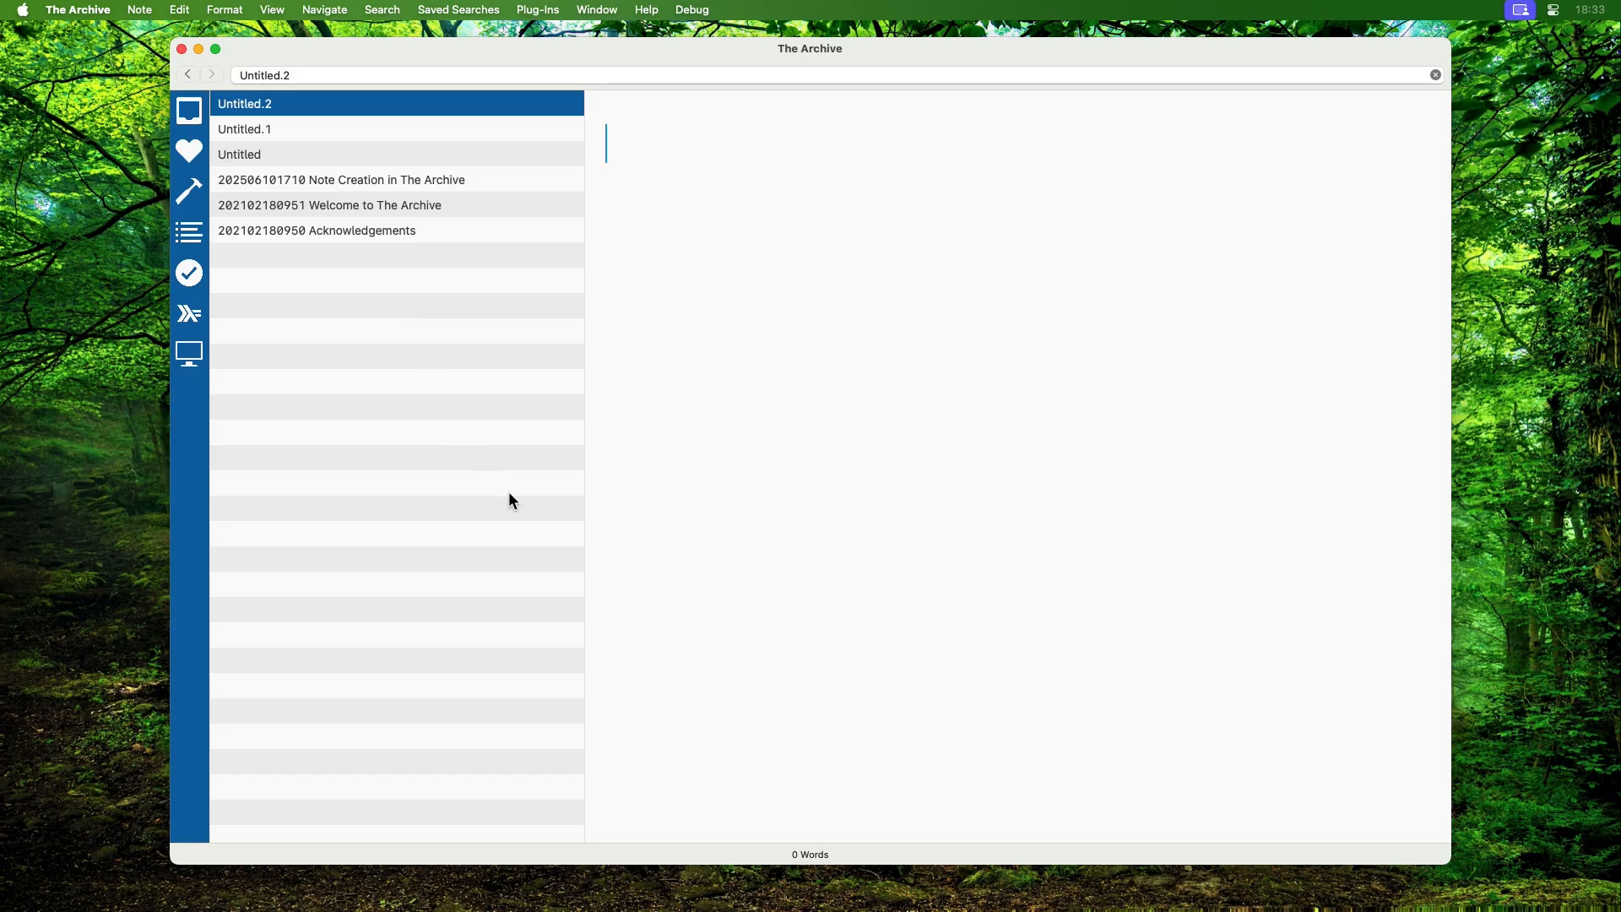
mouse_move(349, 157)
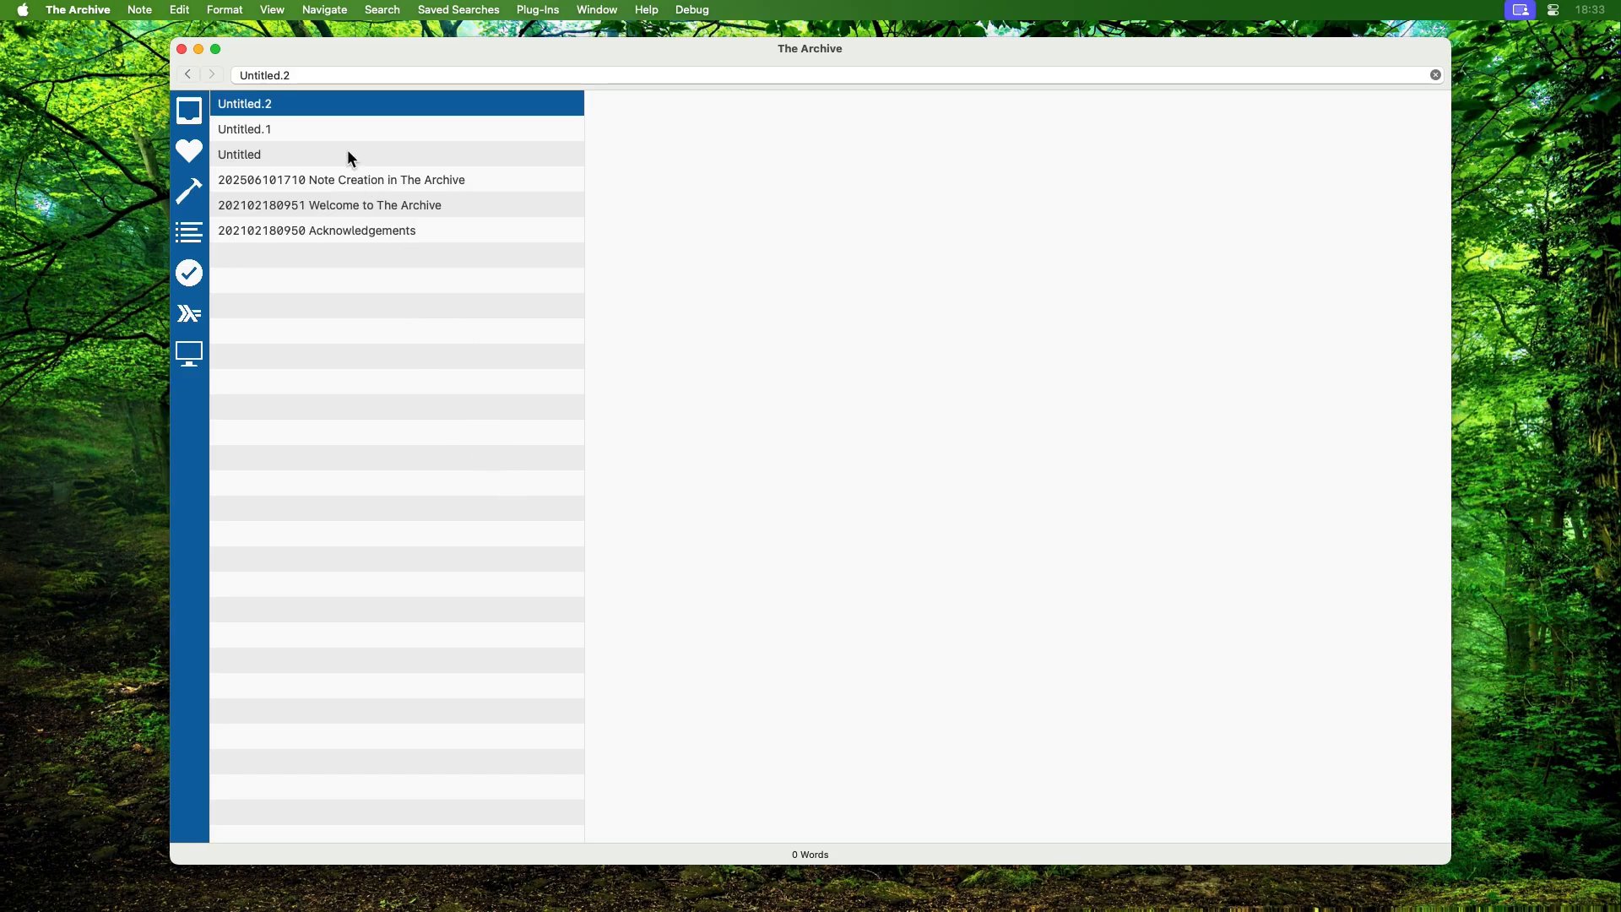
right_click(238, 154)
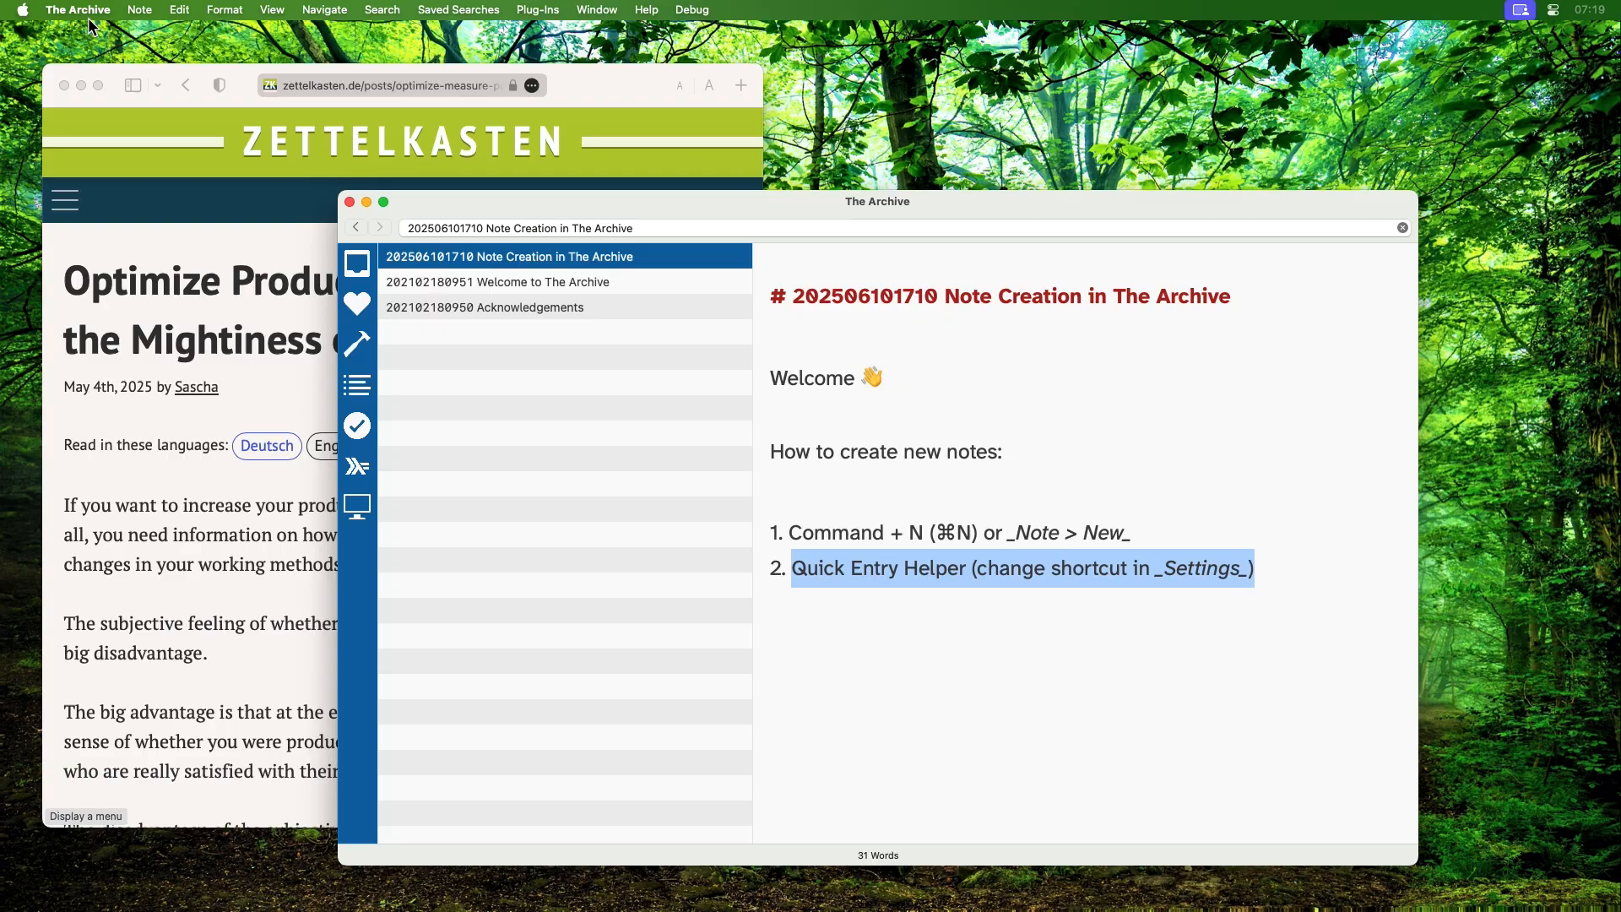
In Settings > Advanced, record a Quick Entry shortcut and name empty notes by date-time ID, then close Settings.
left_click(78, 10)
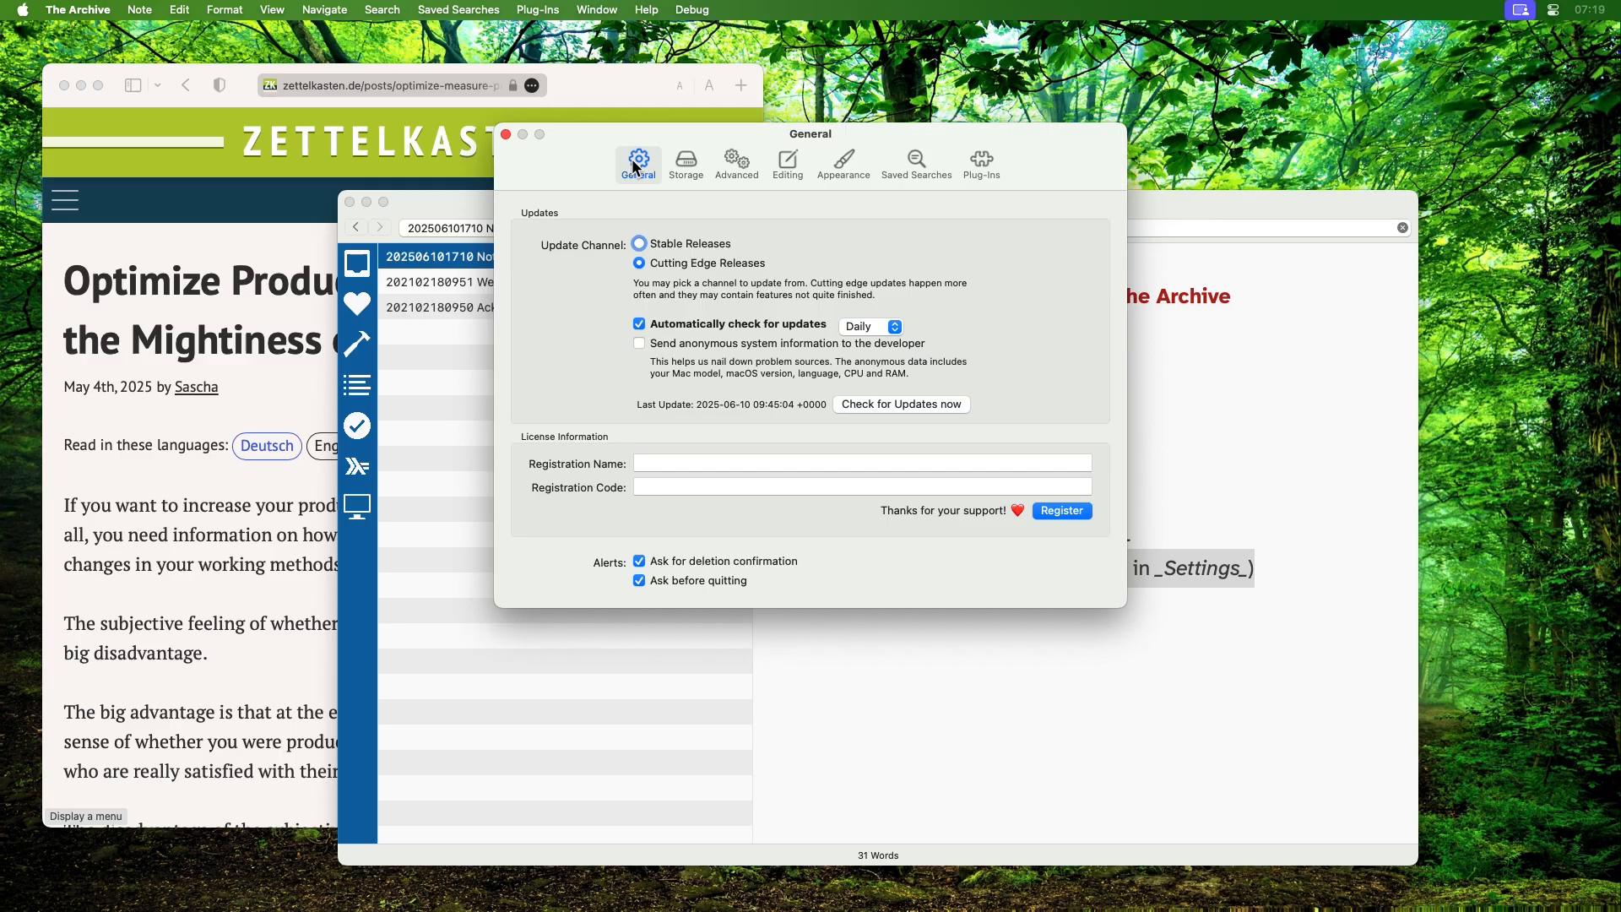
left_click(736, 162)
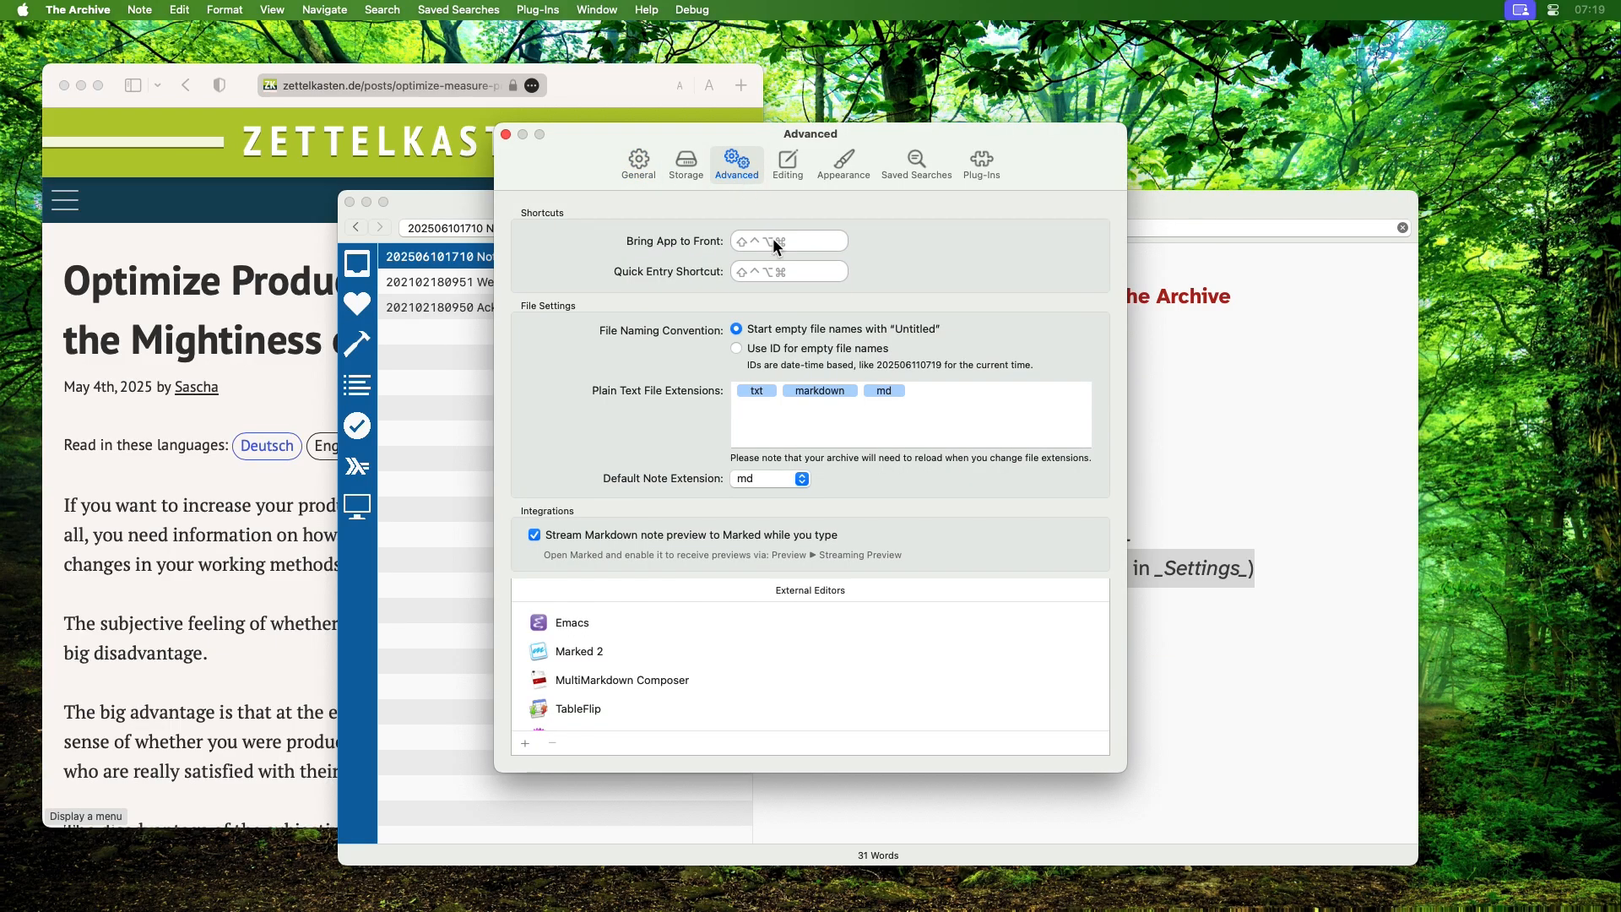
left_click(789, 270)
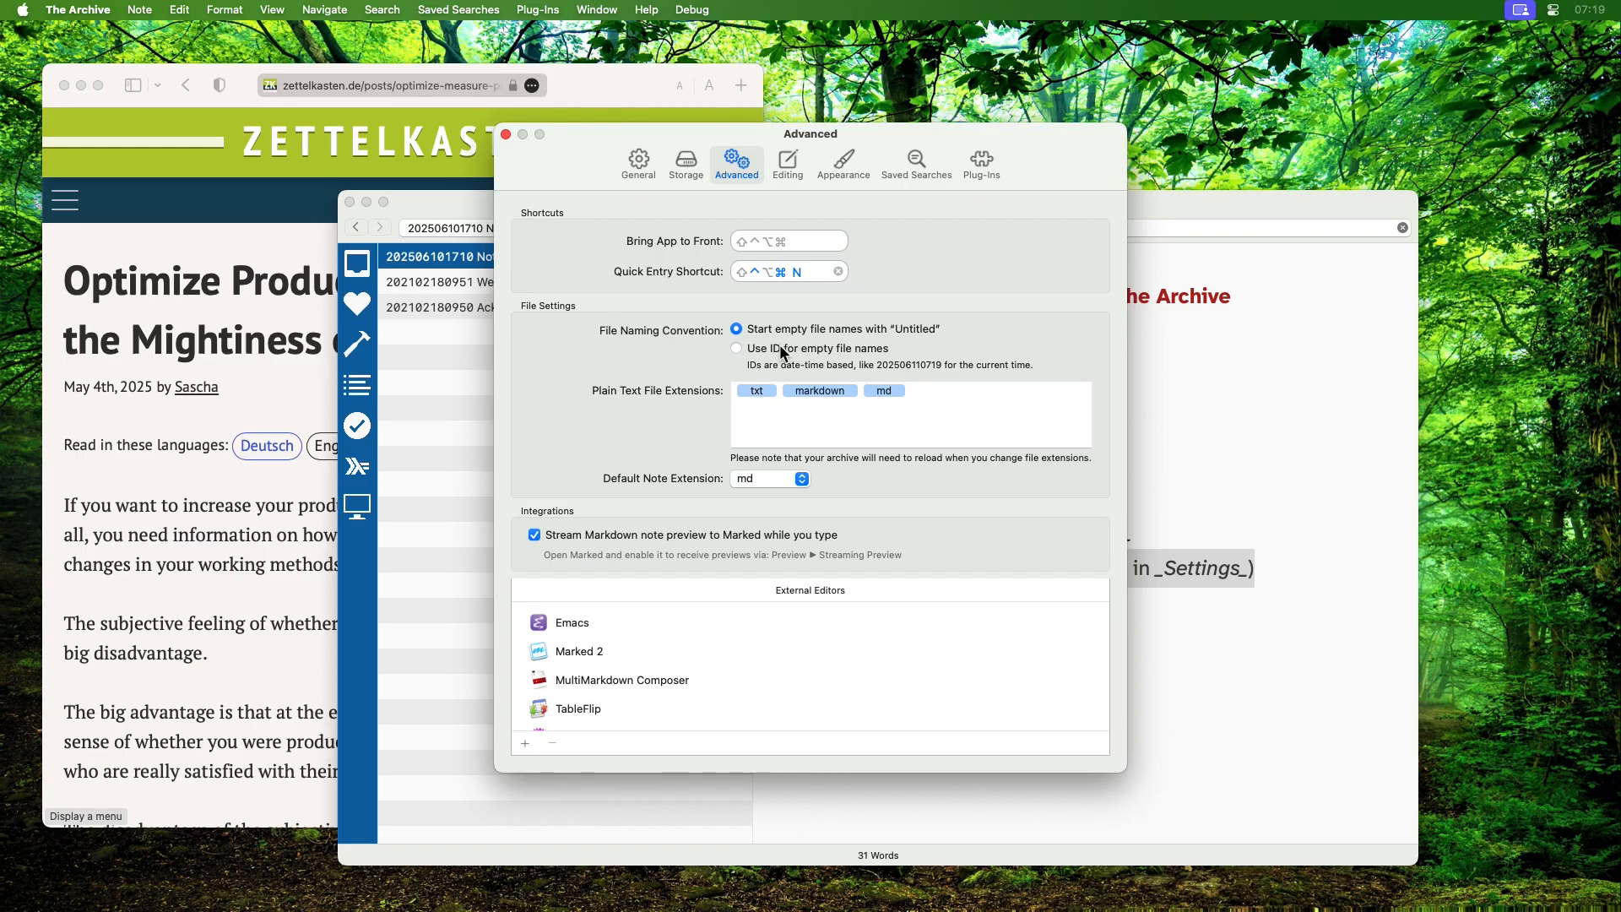
left_click(736, 348)
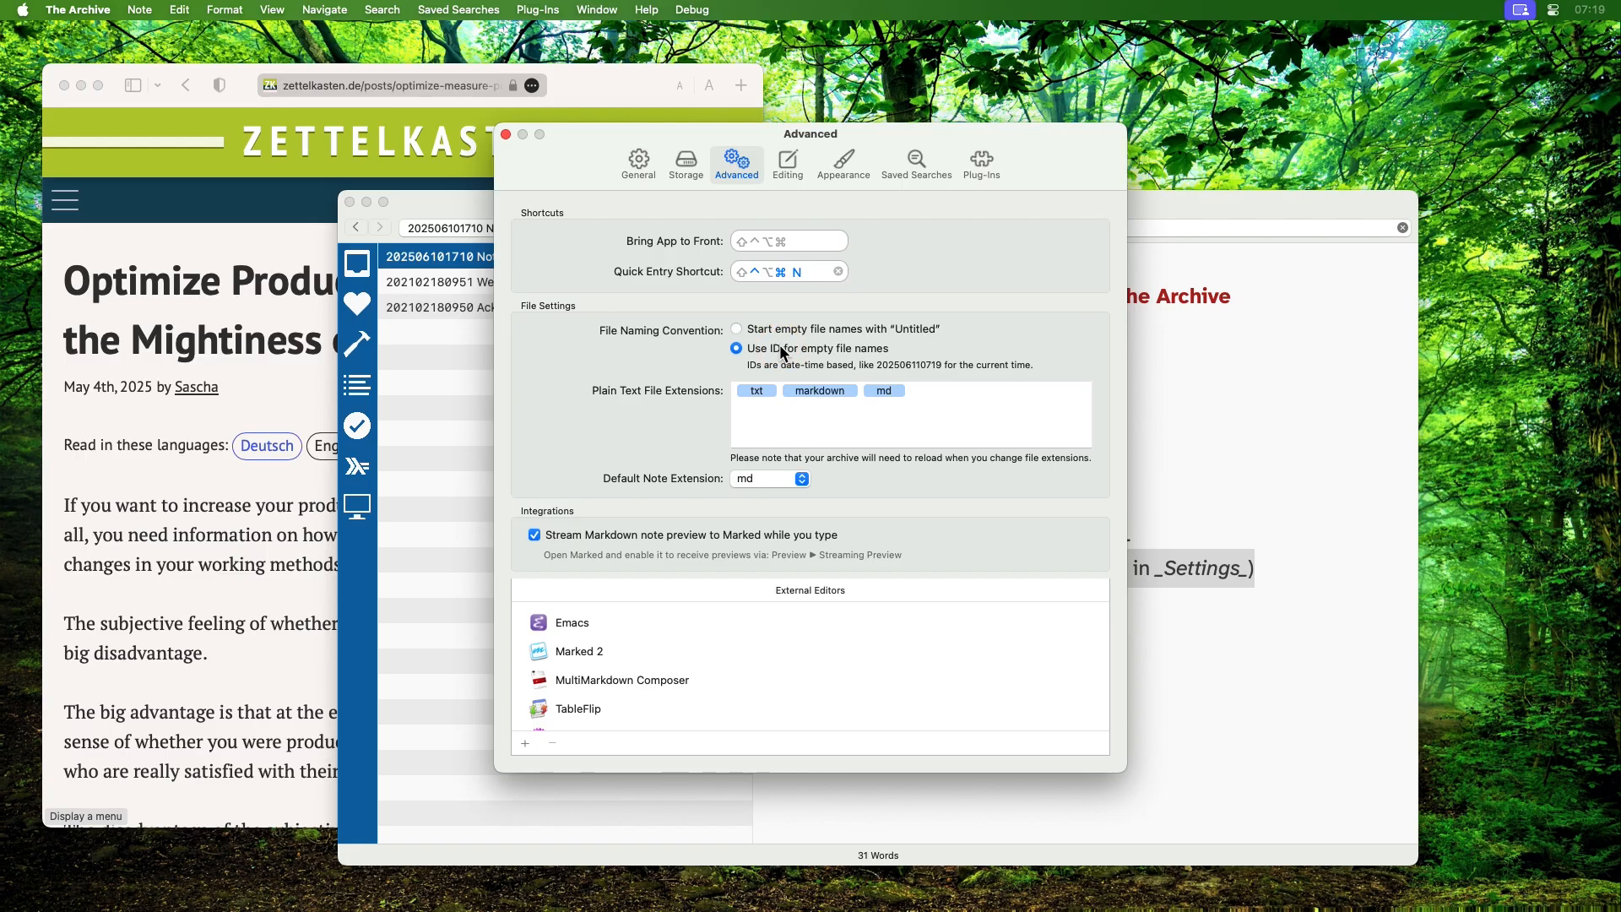
mouse_move(613, 228)
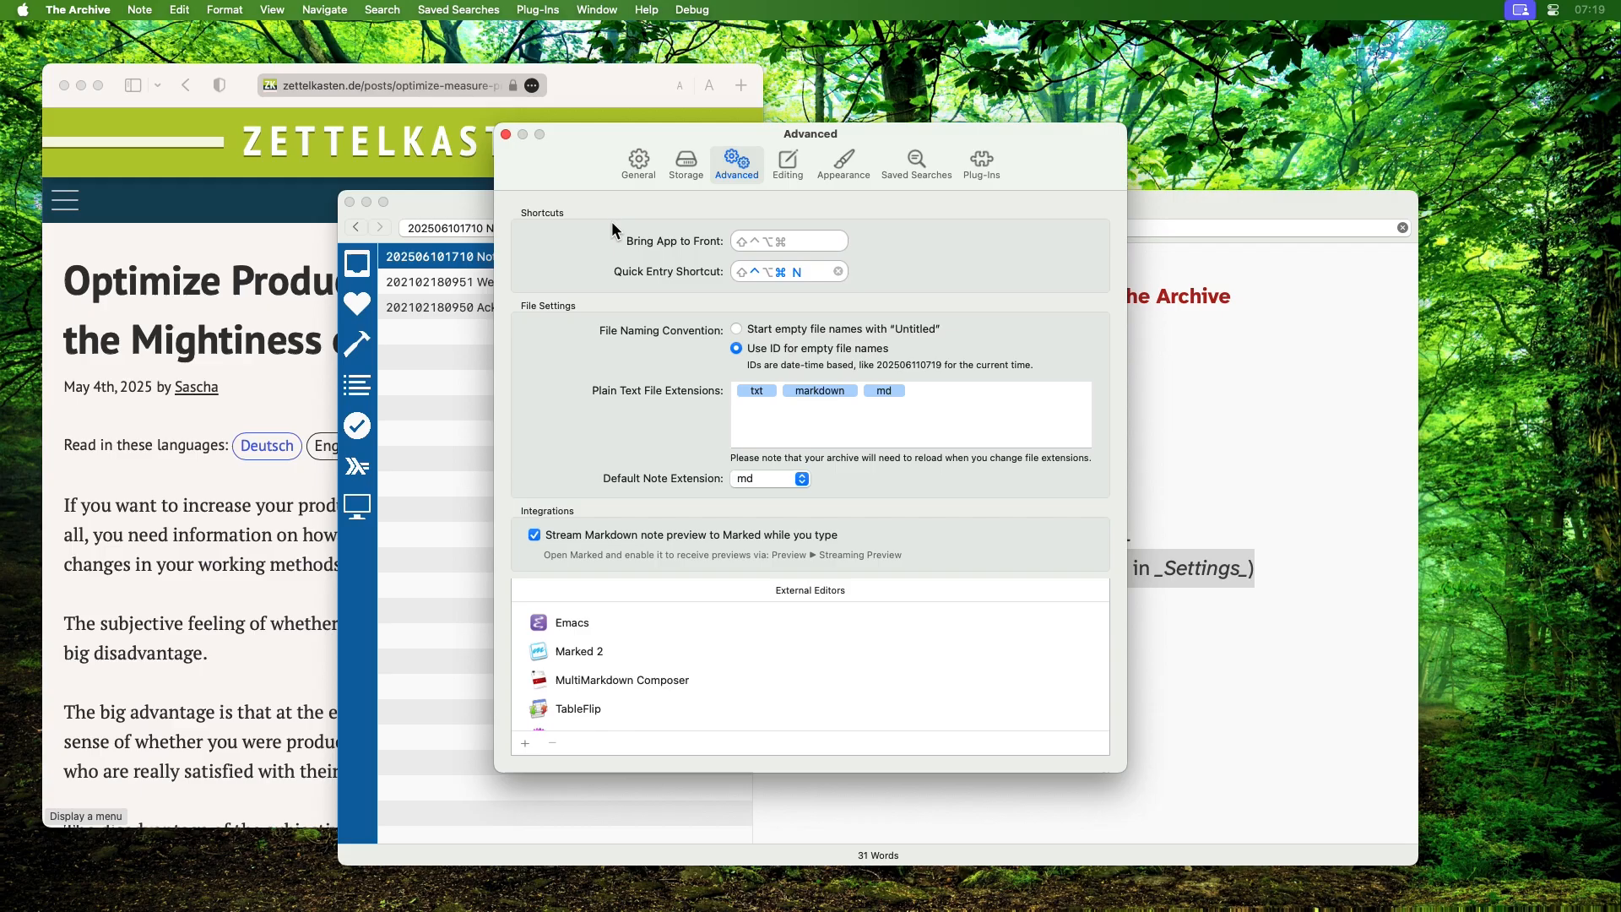
left_click(505, 135)
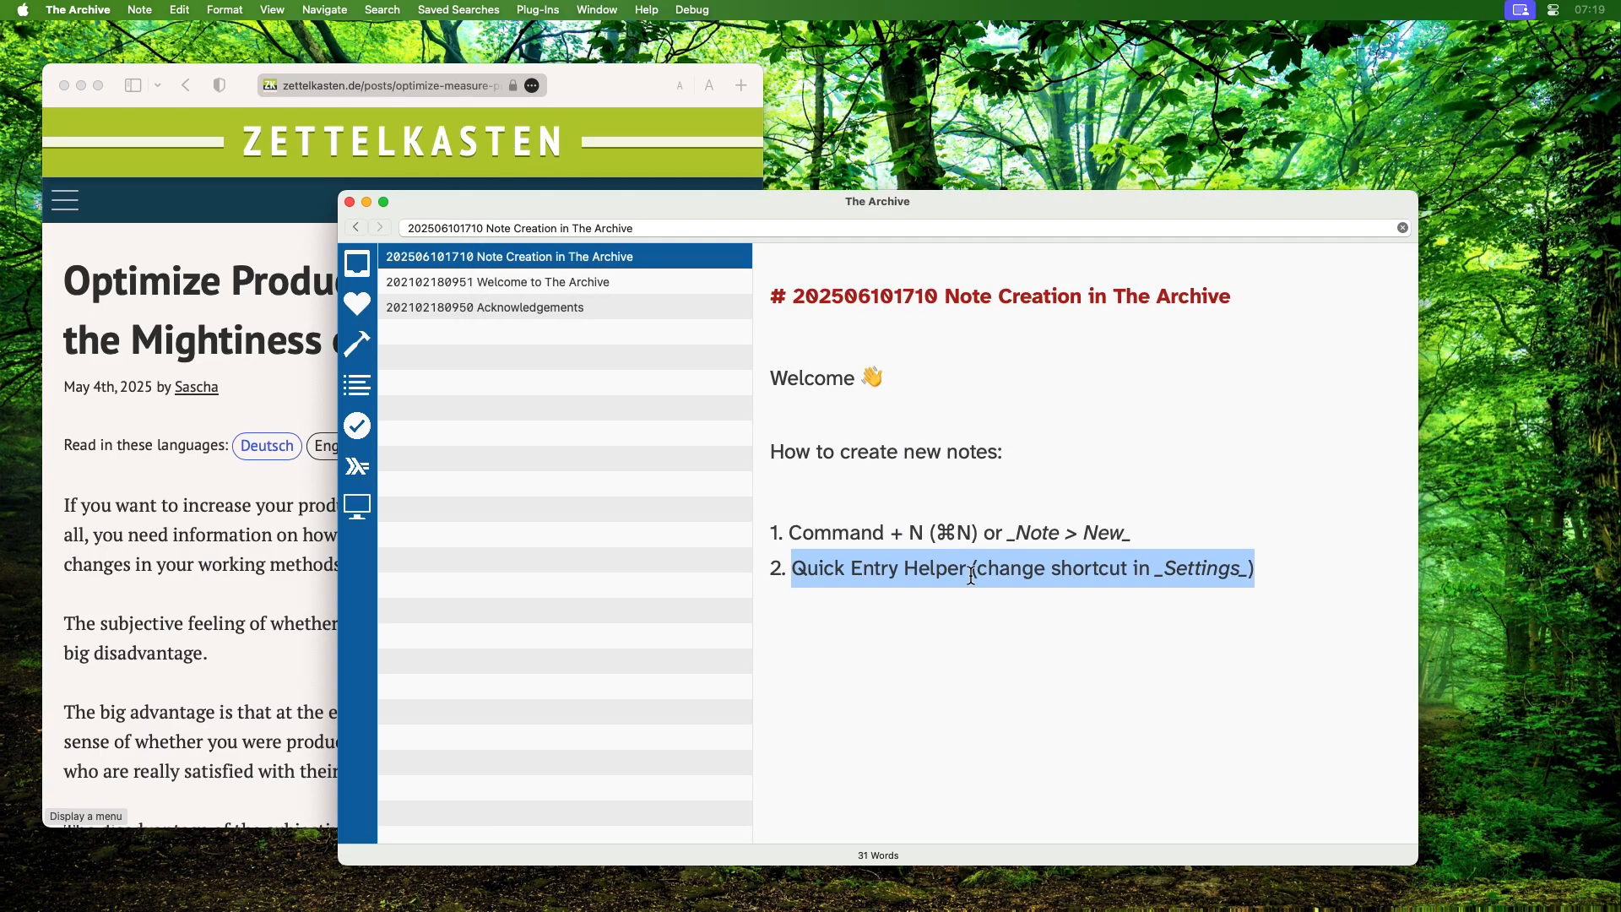
mouse_move(1086, 603)
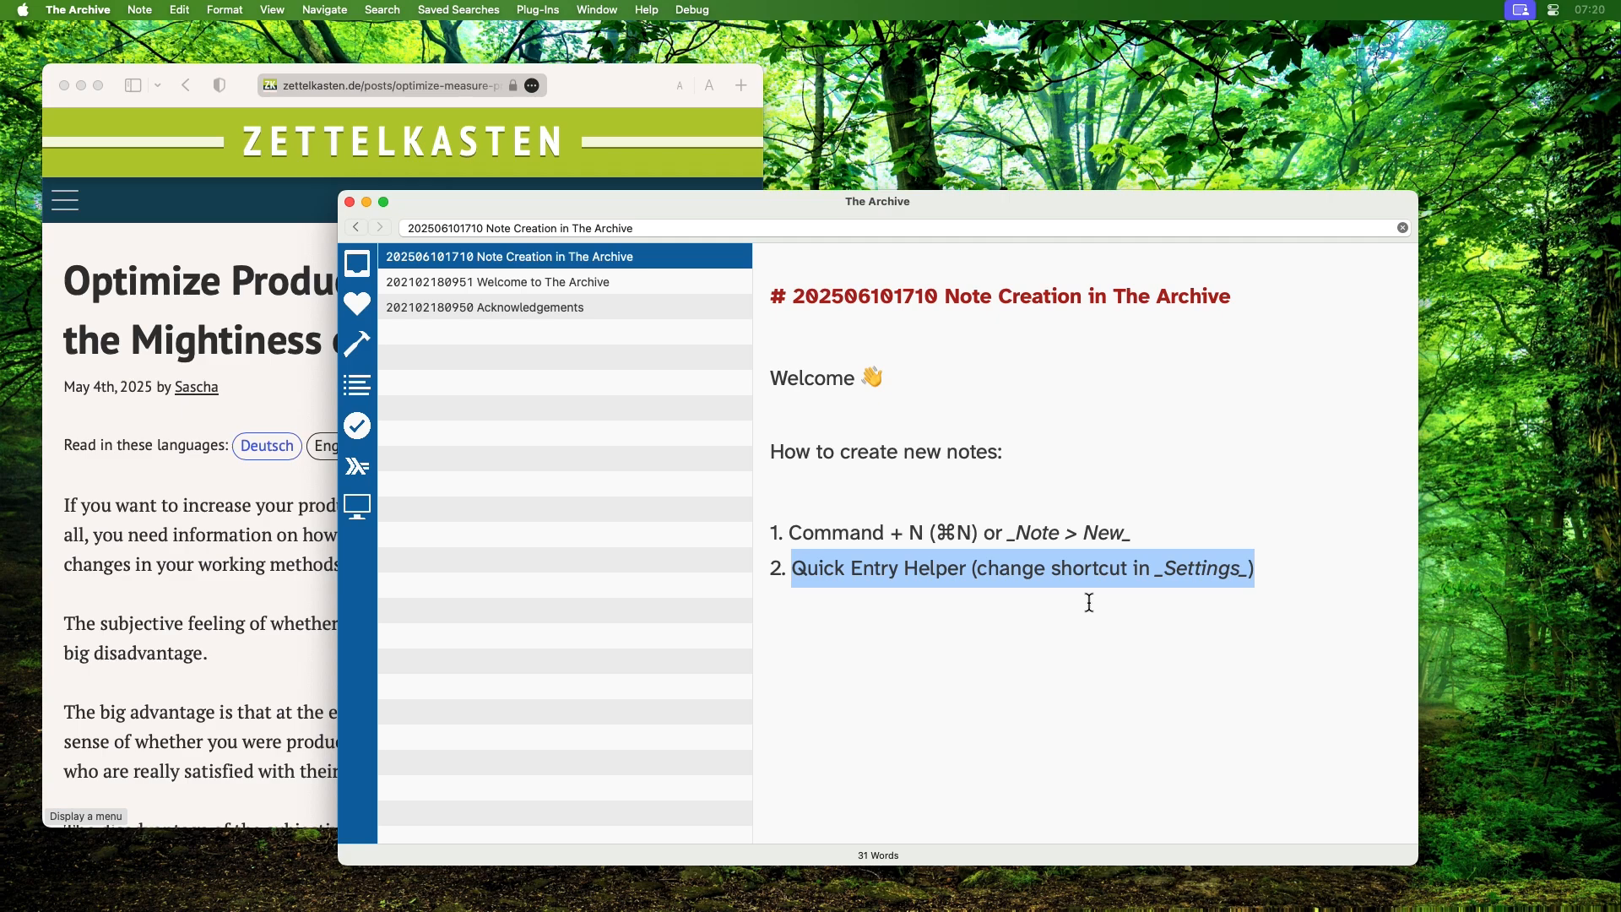
mouse_move(486, 523)
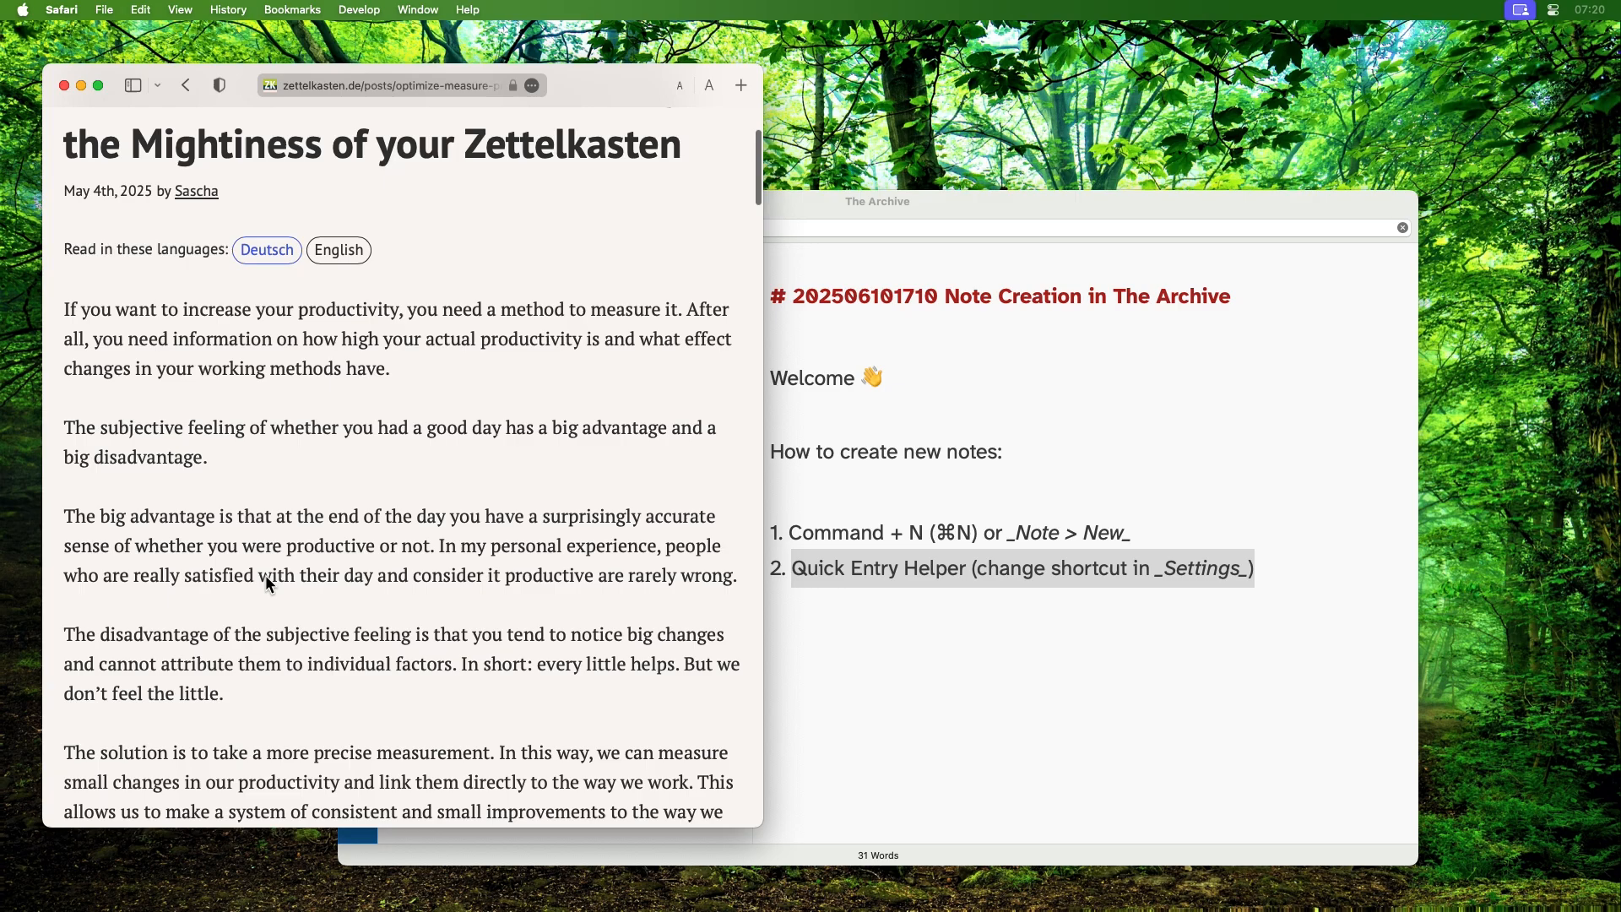
Send the selected Safari article sentence to Quick Entry as a note titled 'Mightiness of Zettelkasten'.
scroll("down", 3)
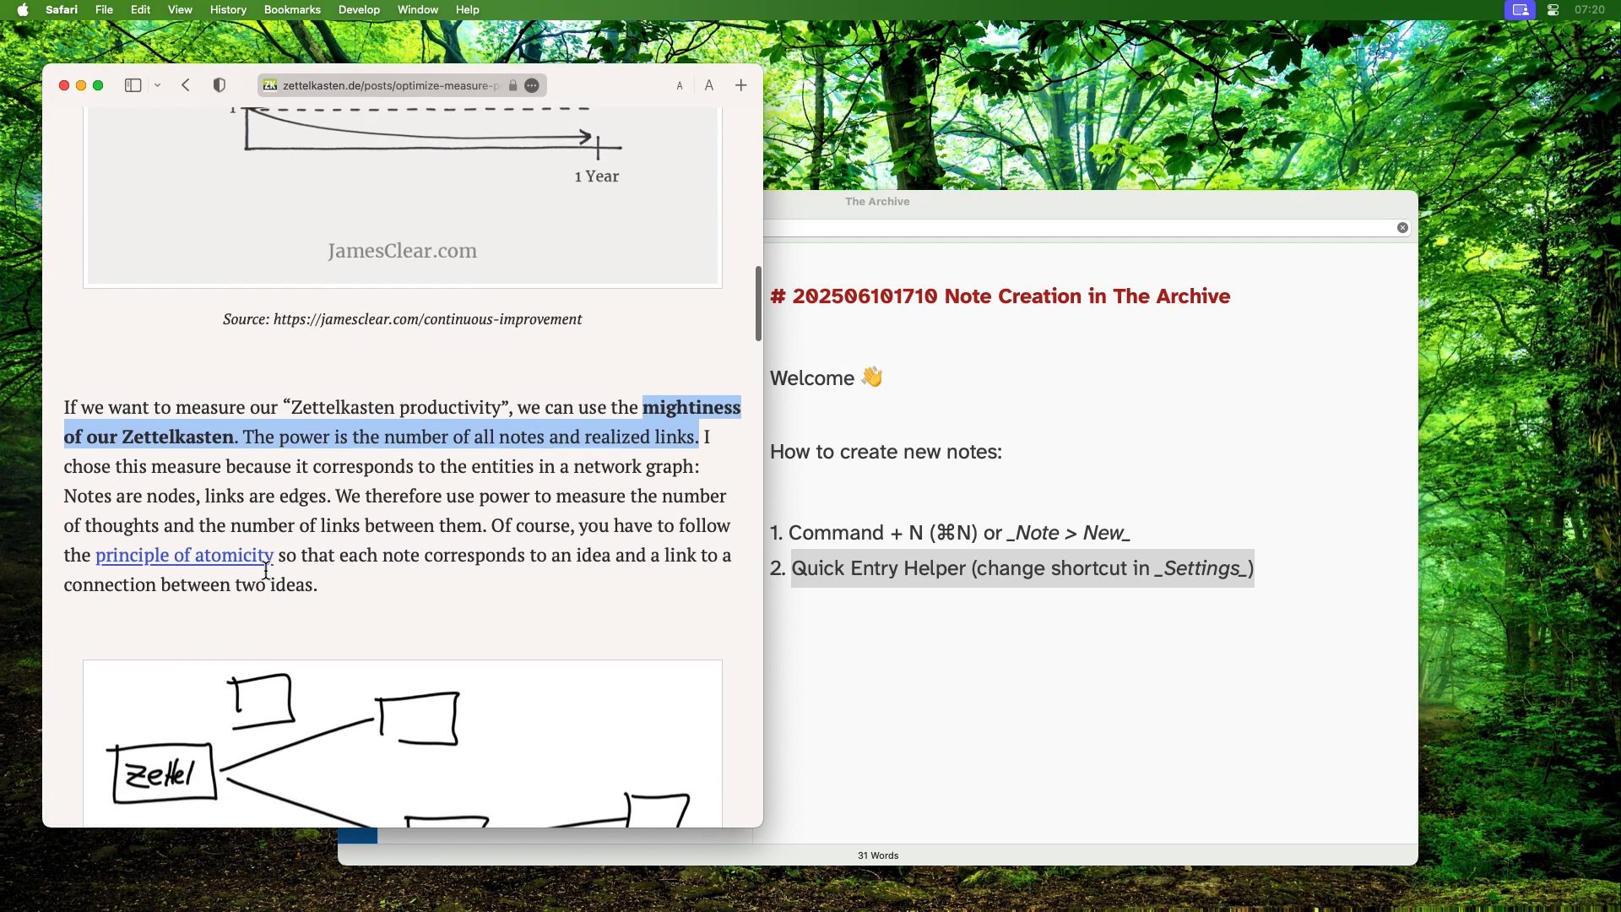
right_click(537, 424)
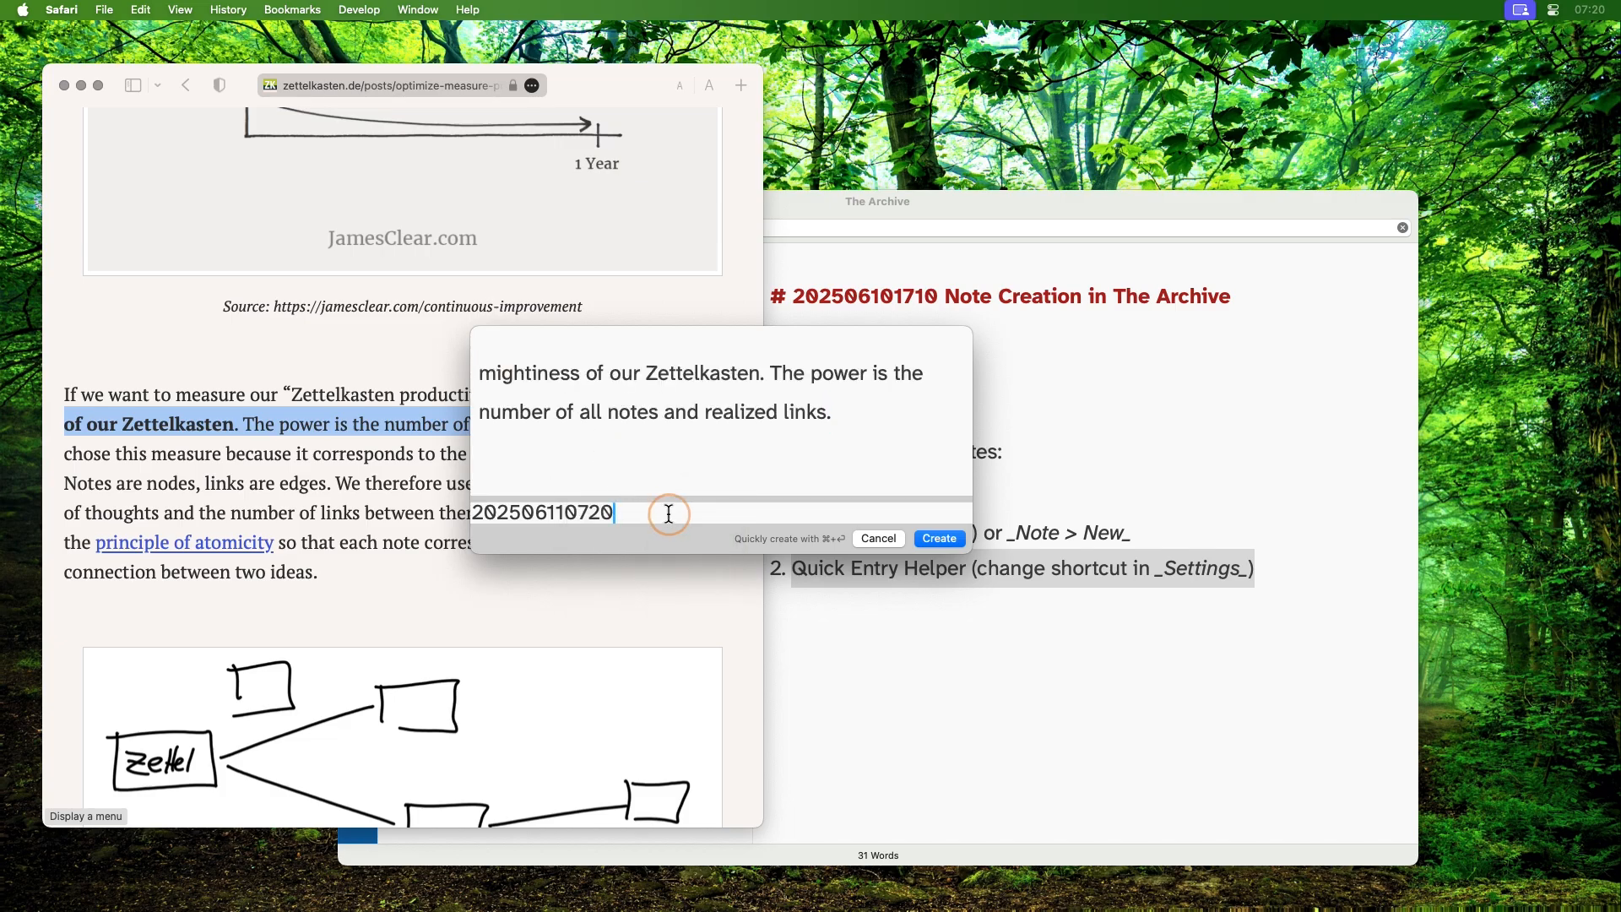
type("Mightines")
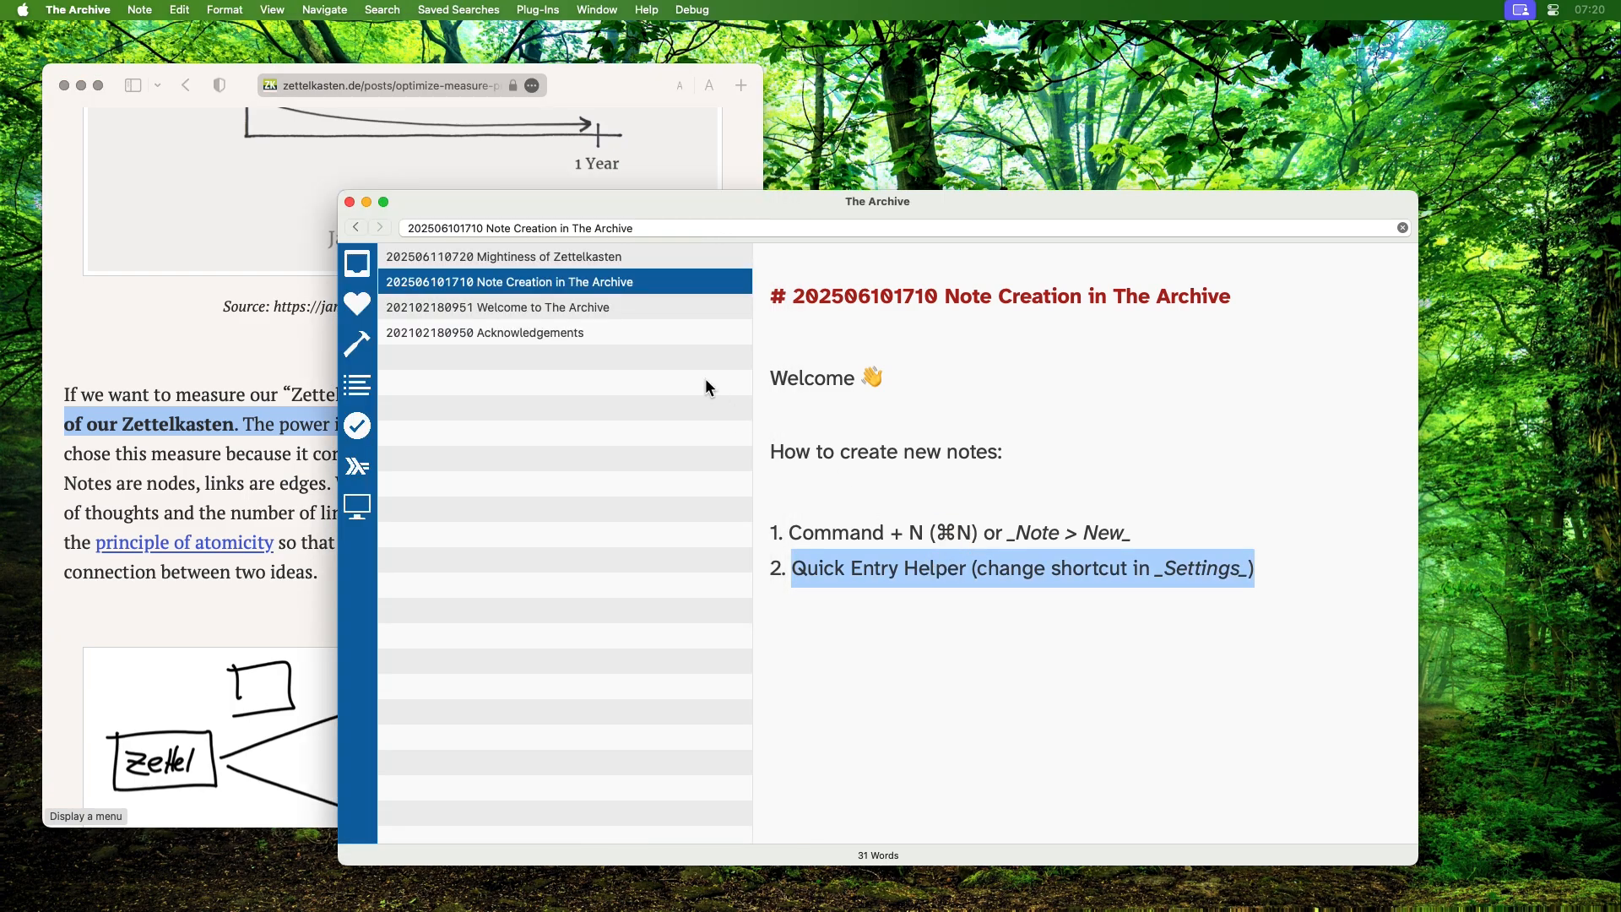
Review the new Mightiness of Zettelkasten note, then return to the Note Creation note.
left_click(505, 257)
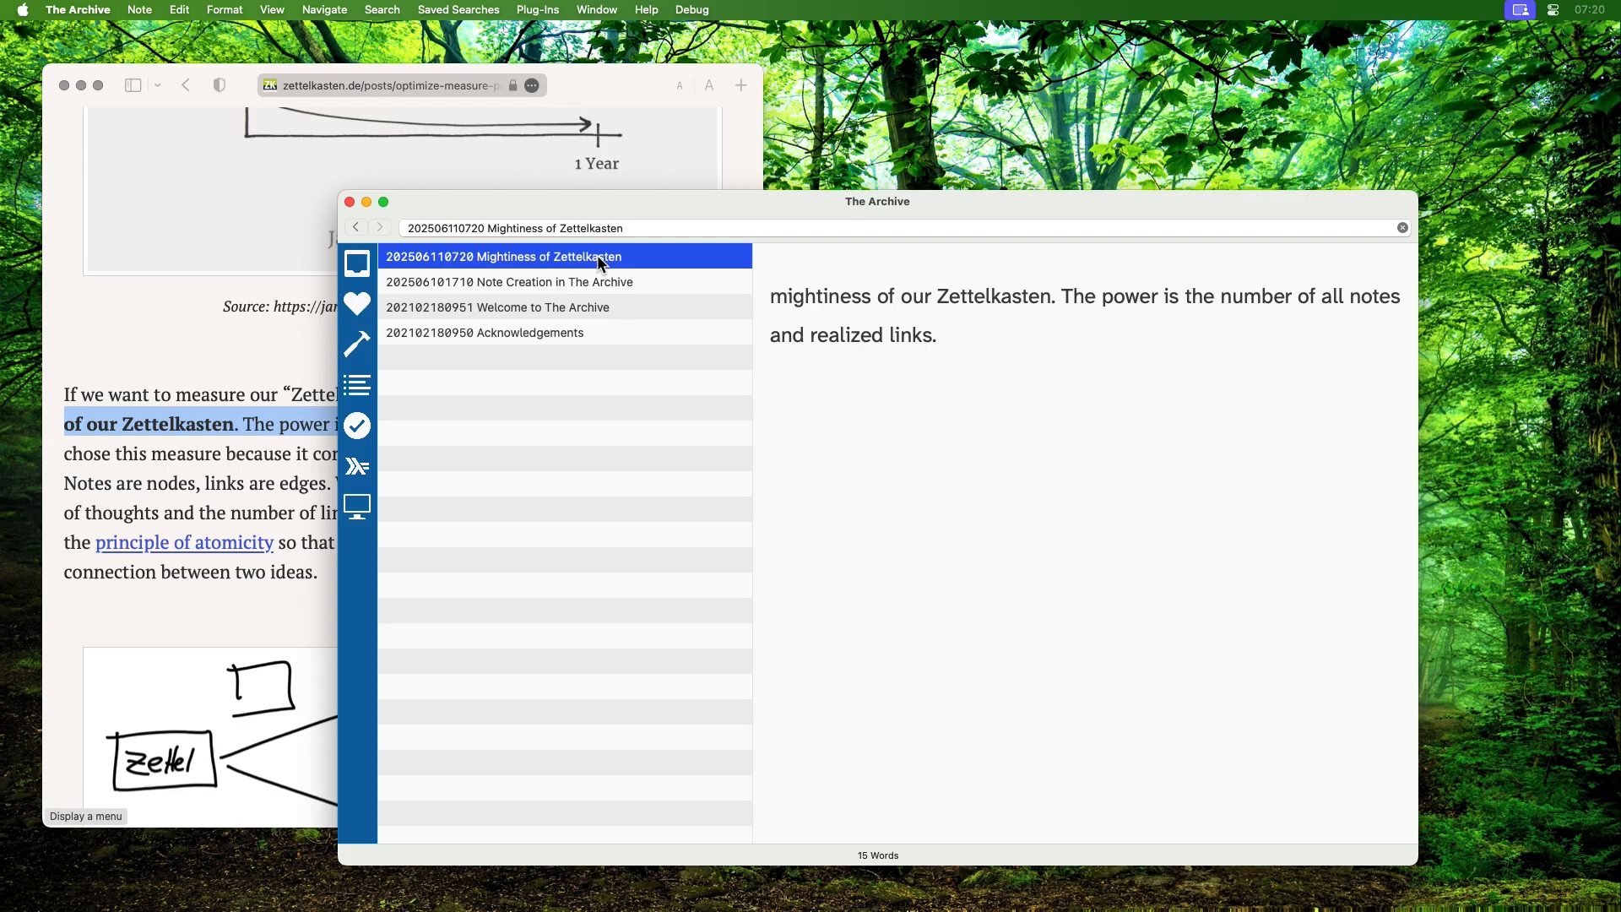
mouse_move(600, 288)
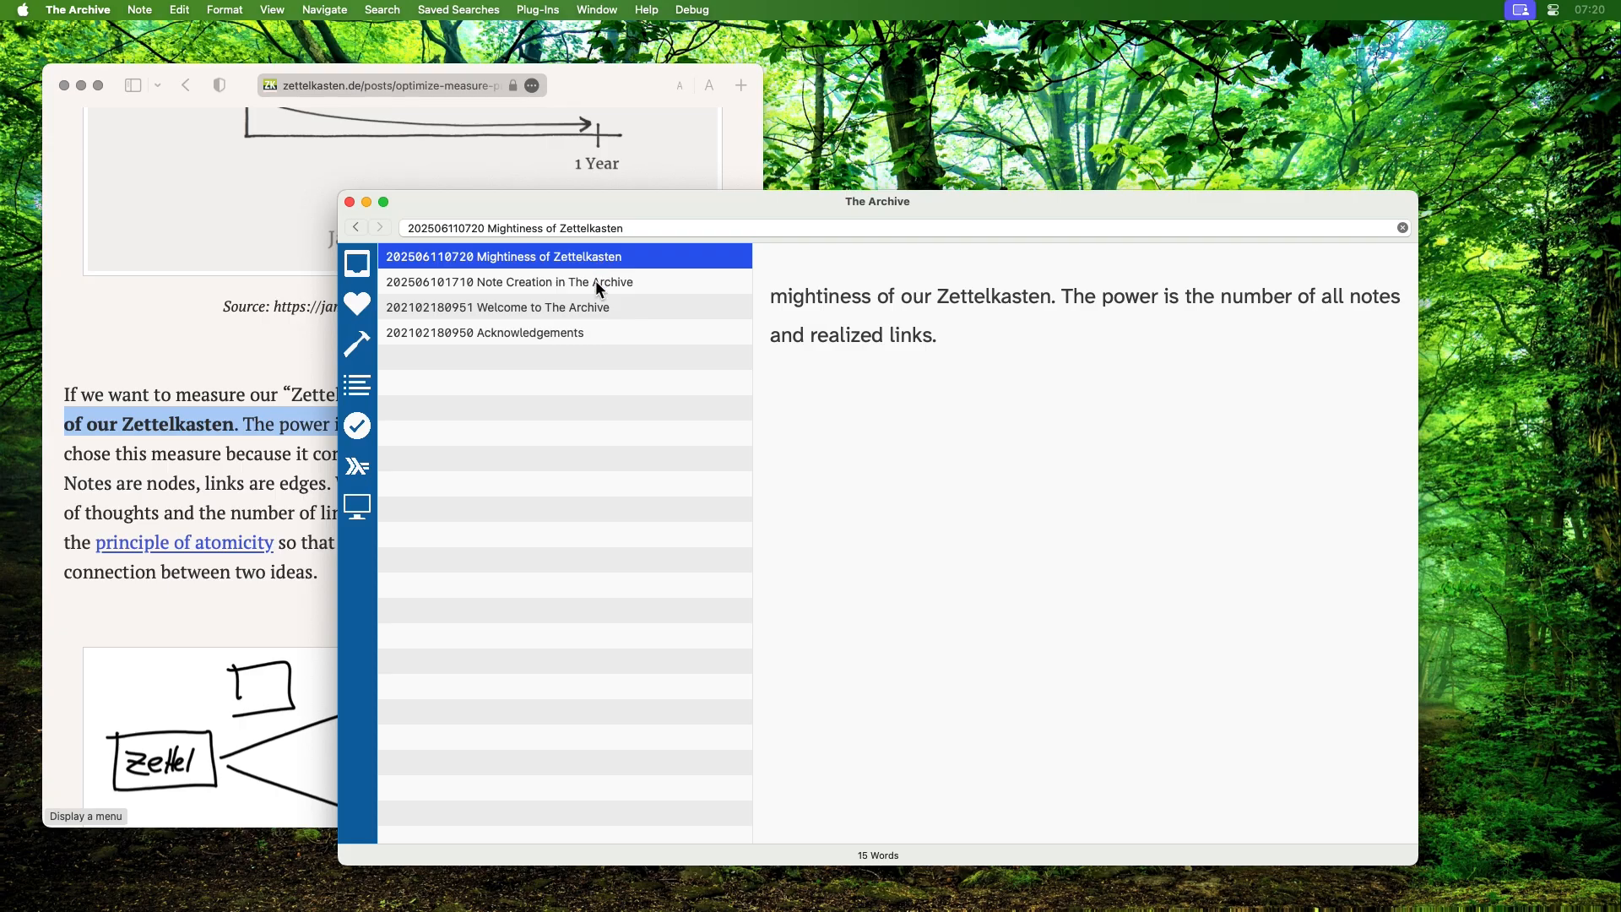
left_click(542, 282)
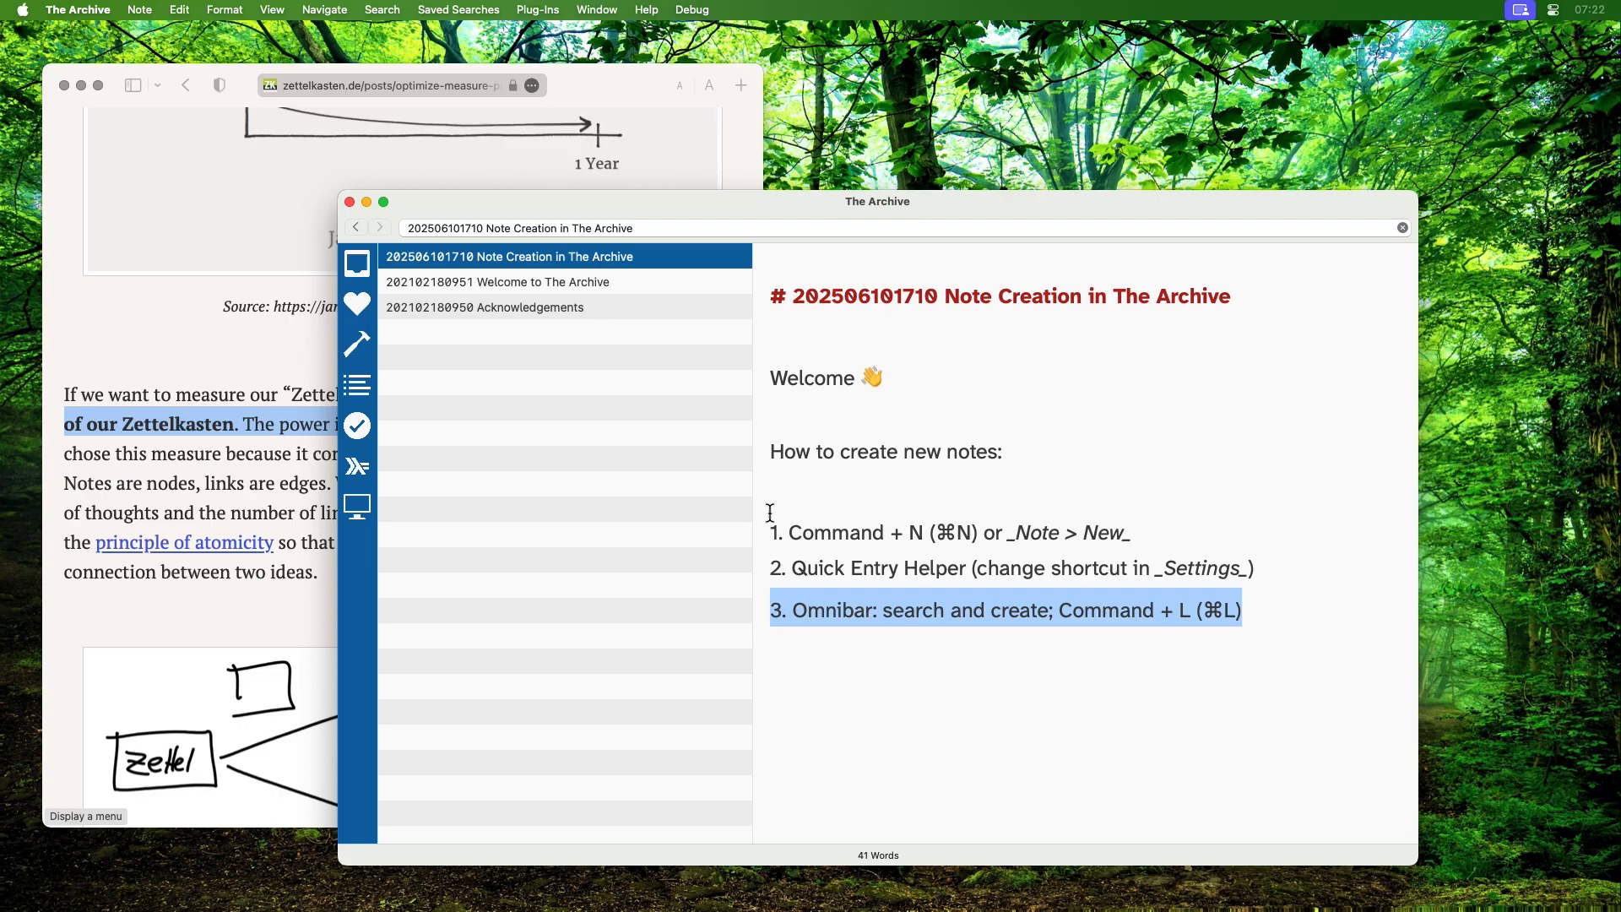
mouse_move(527, 282)
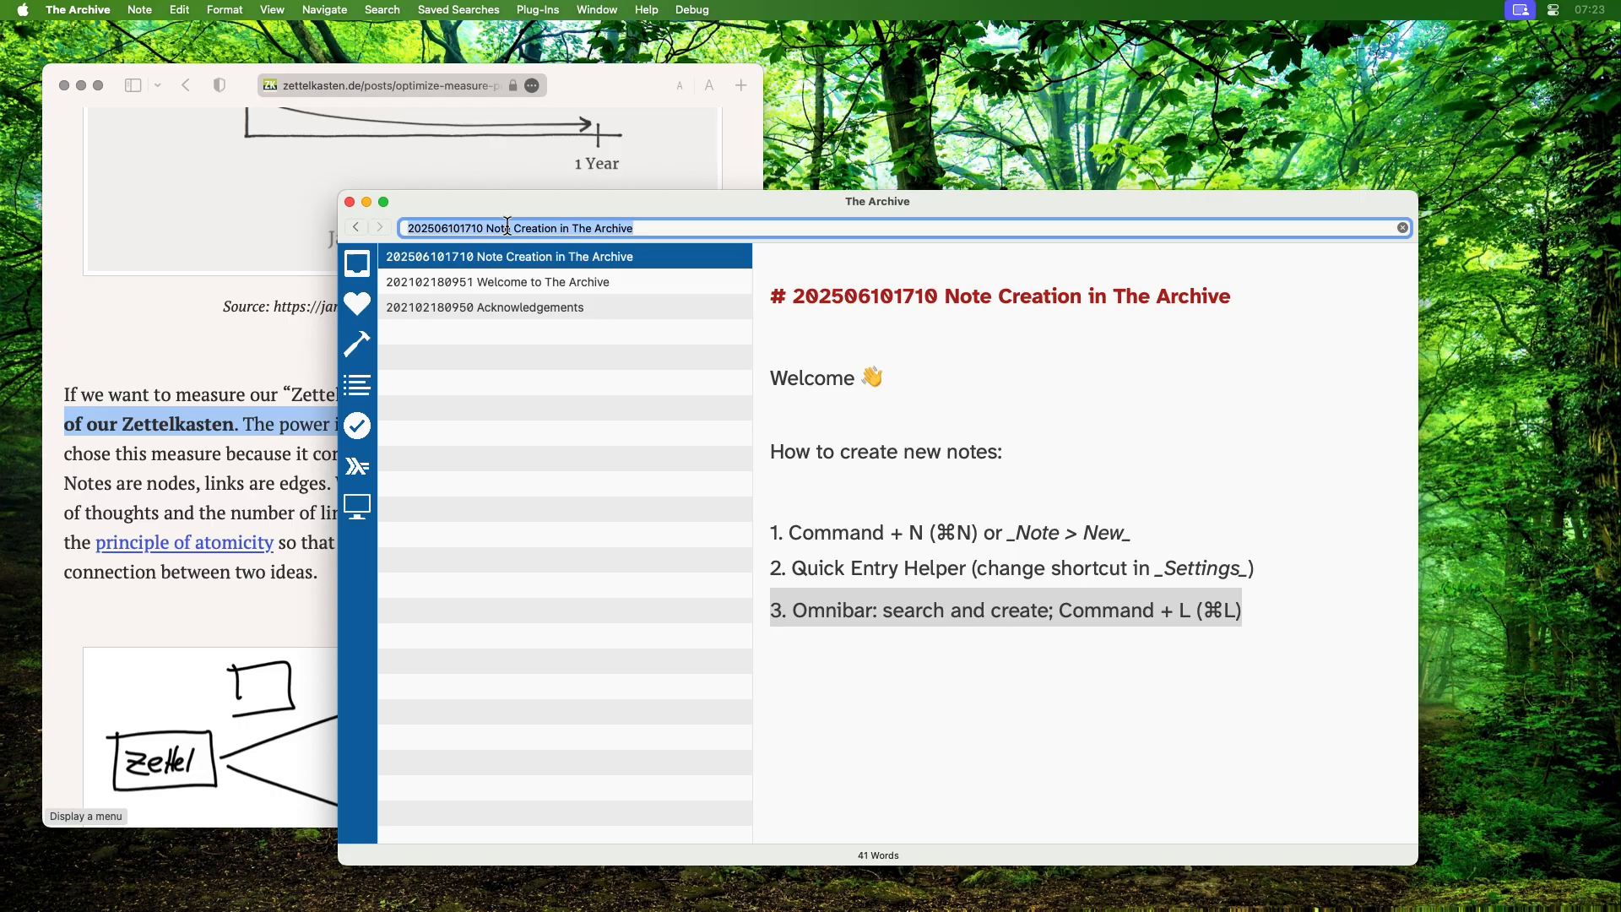
Create a new empty note titled 'Project Ideas for 2025' from the Omnibar.
key("shift")
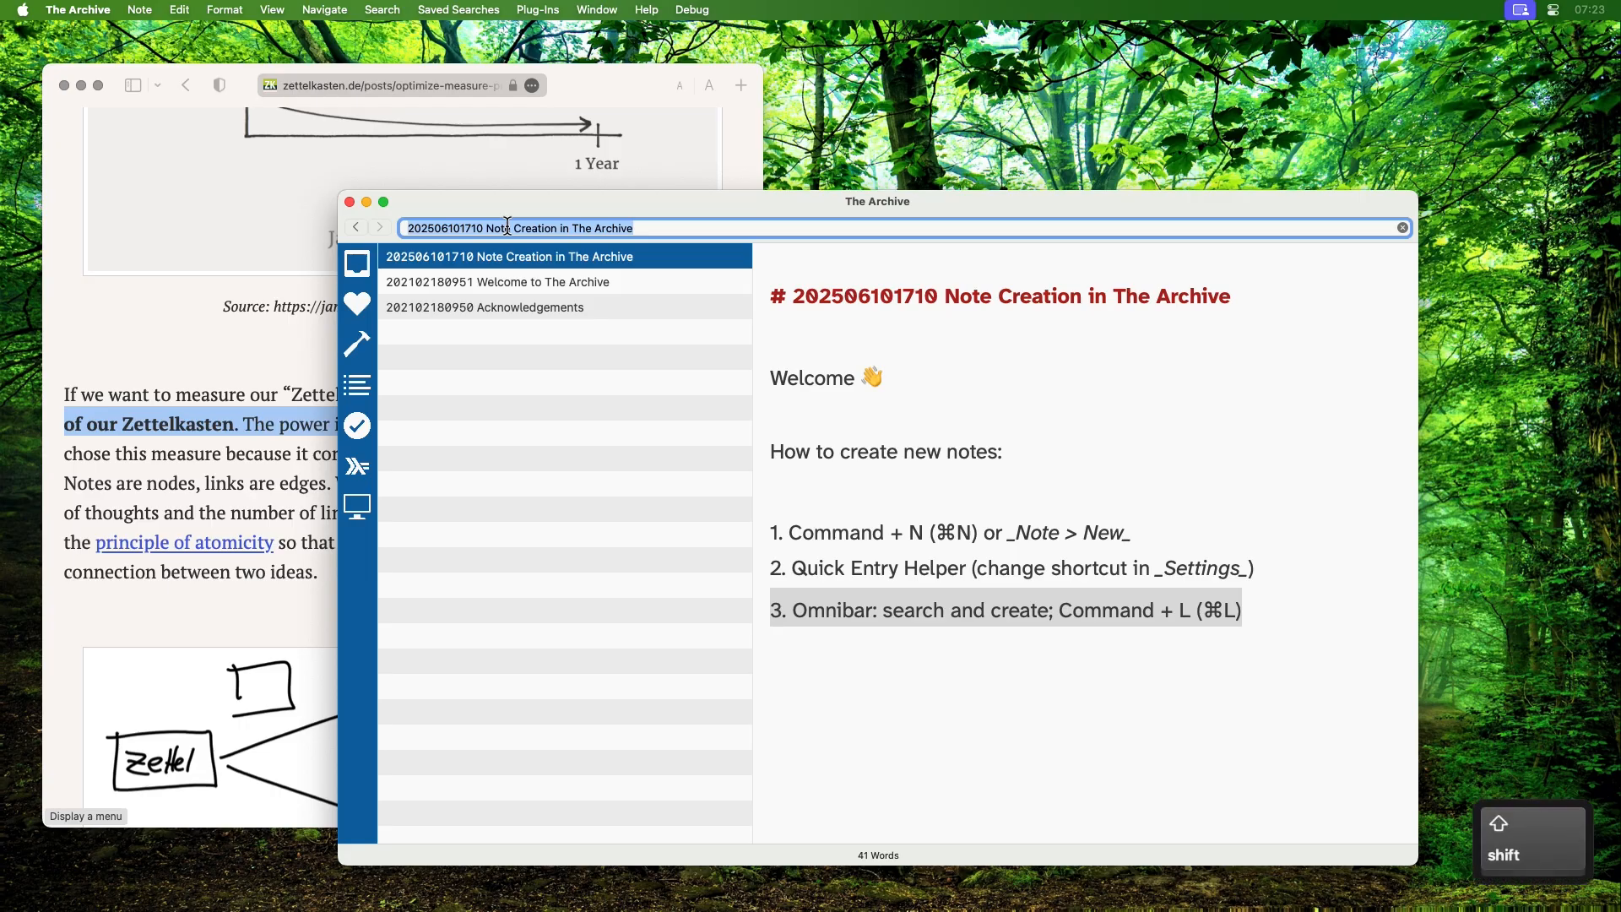
type("Project Ideas")
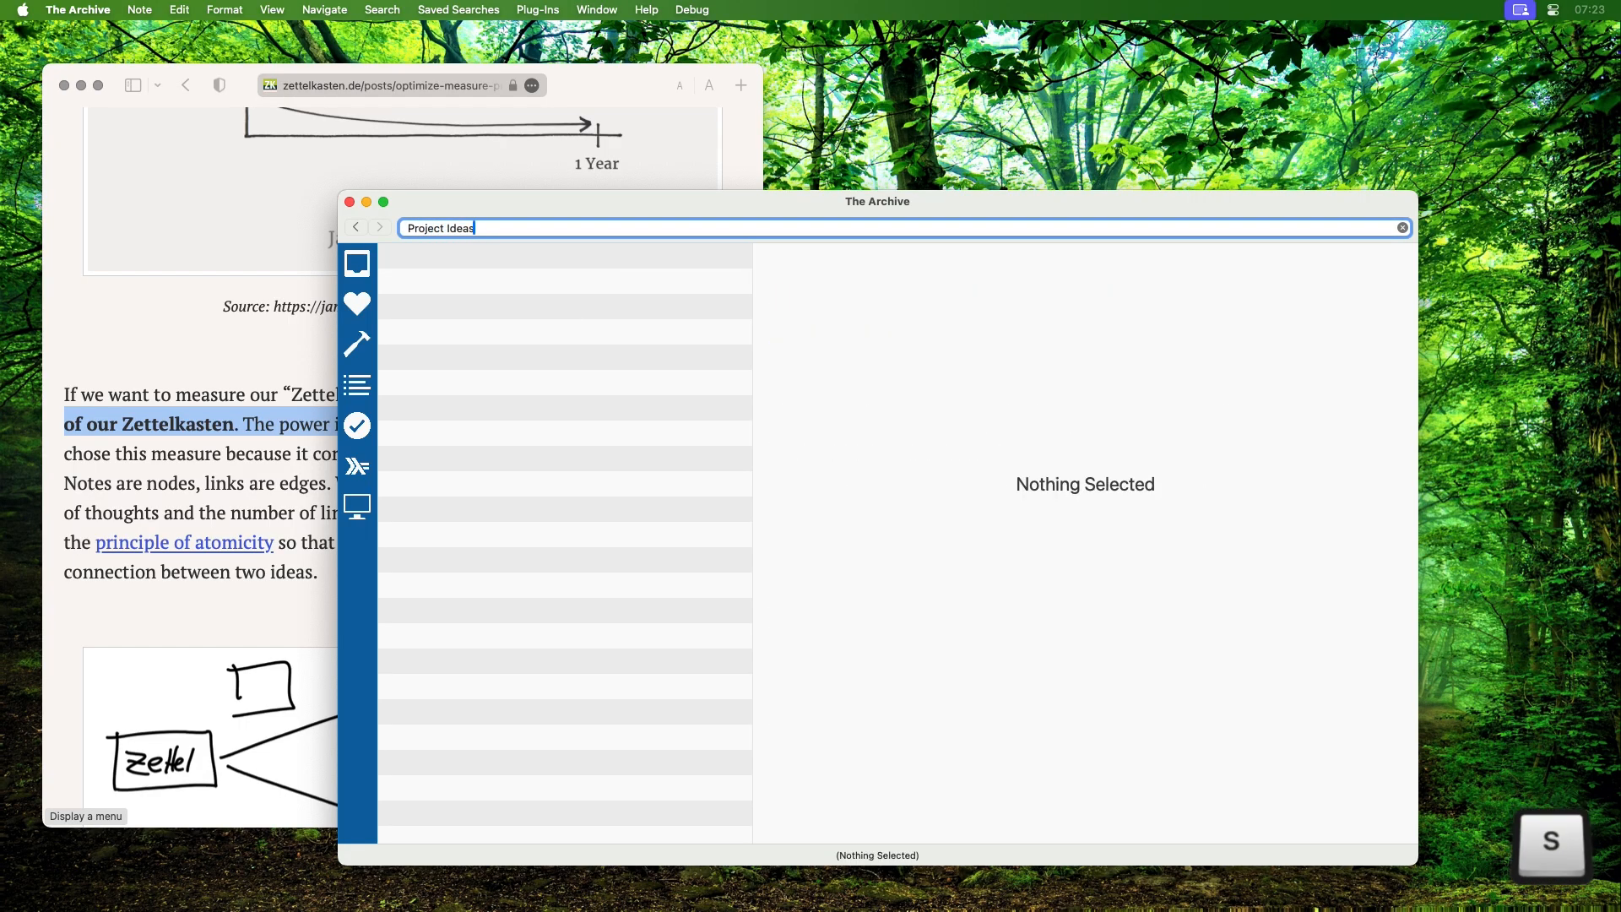
type("for 2025")
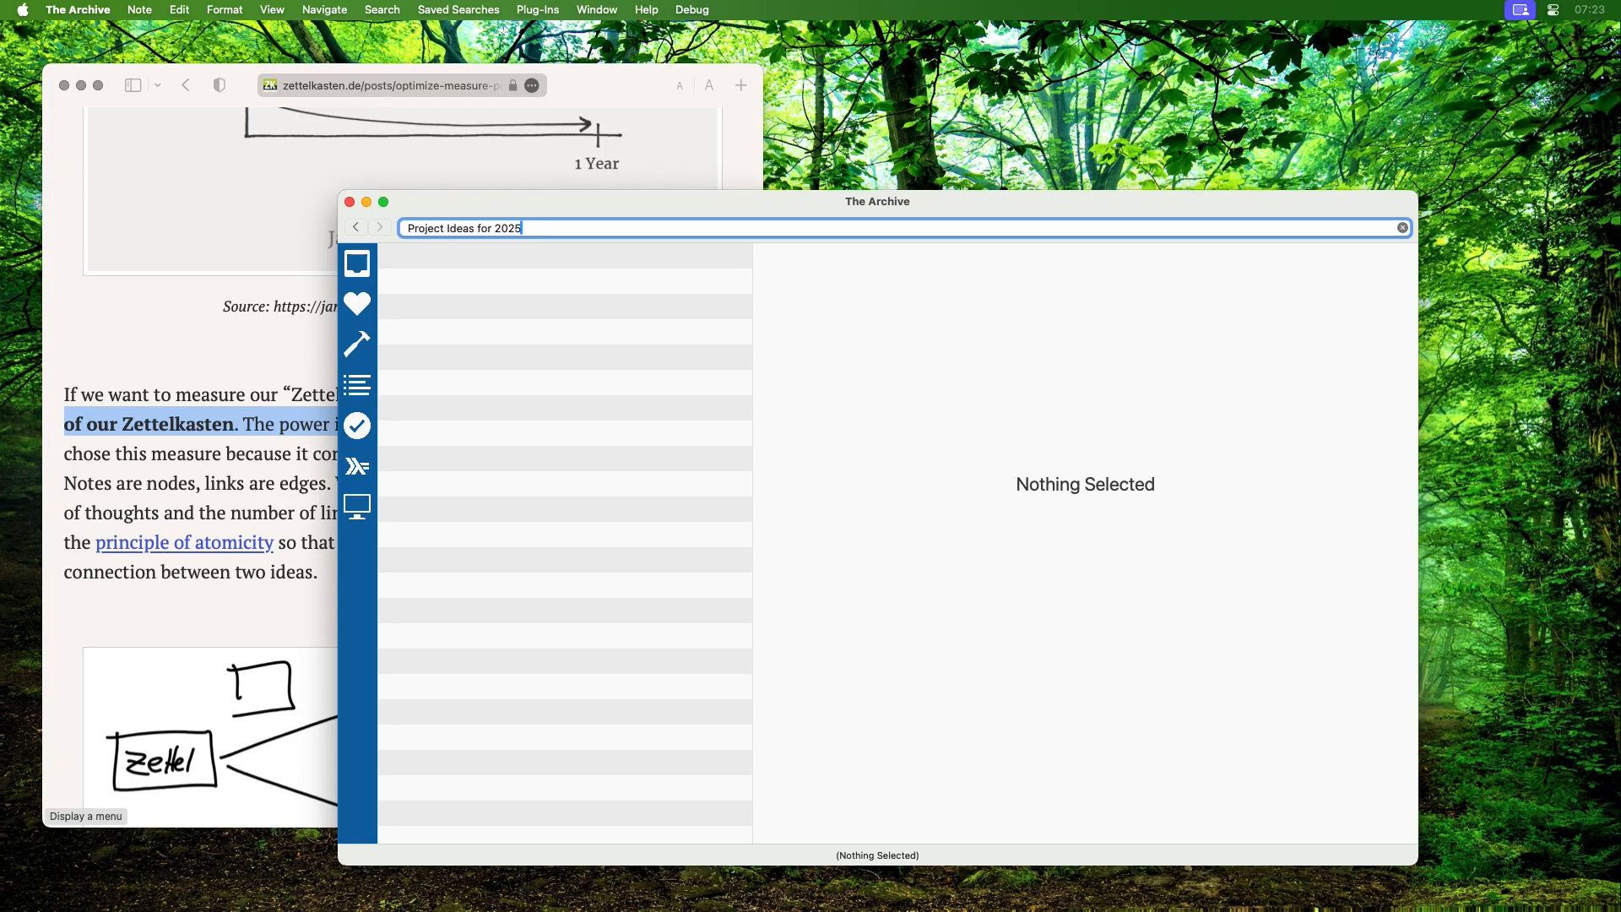
key("return")
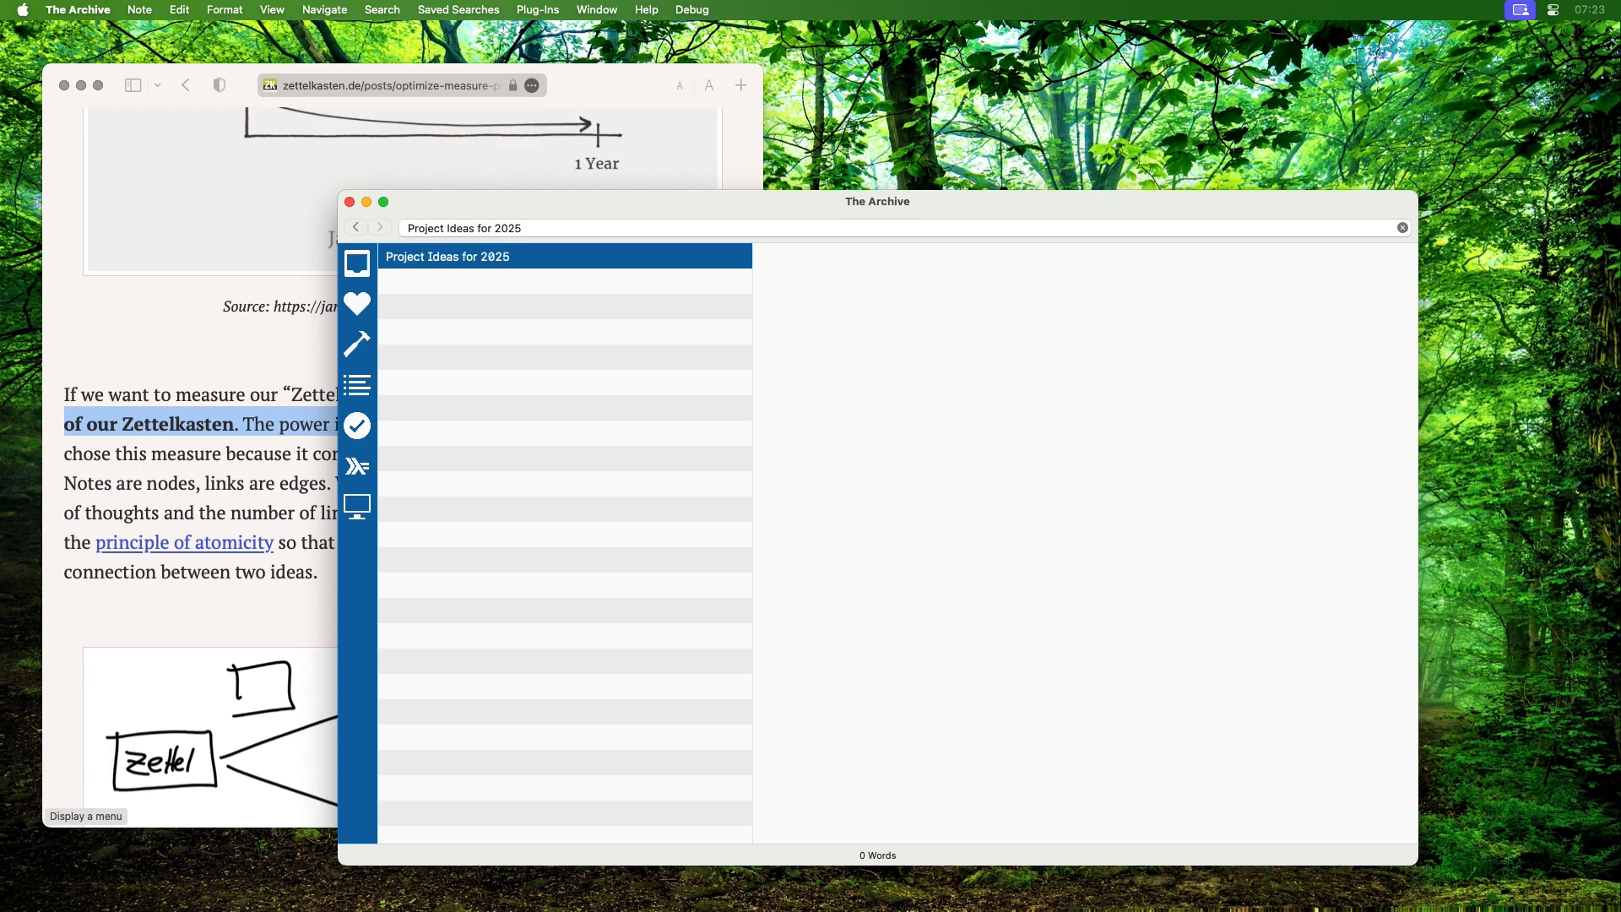
Delete the empty Project Ideas for 2025 note and reopen the Note Creation note.
left_click(770, 297)
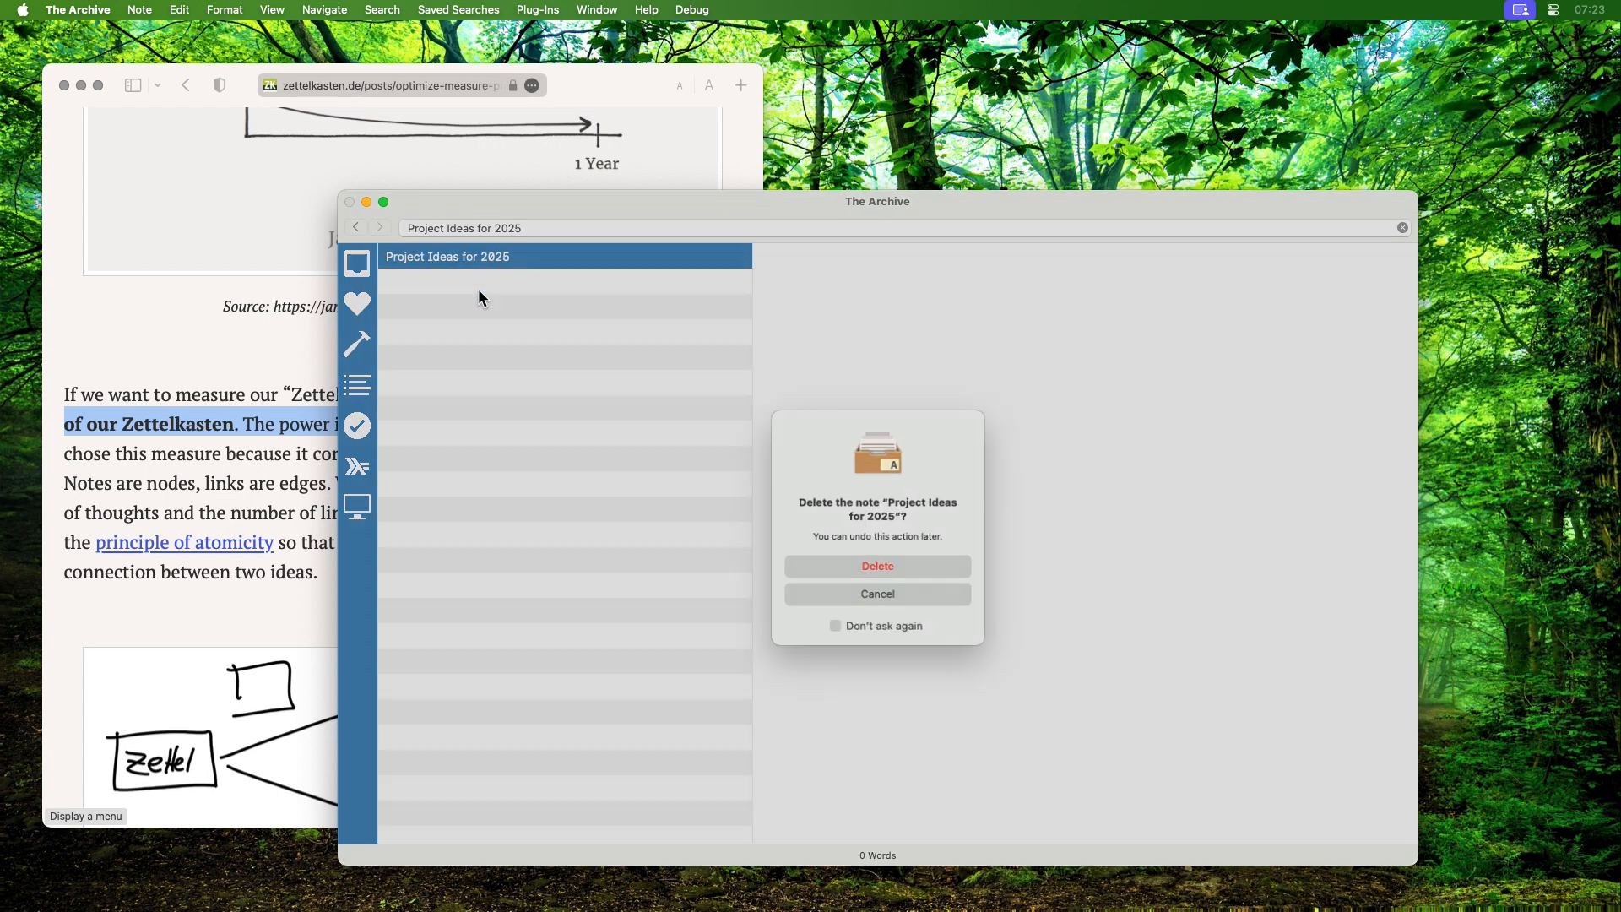
left_click(876, 565)
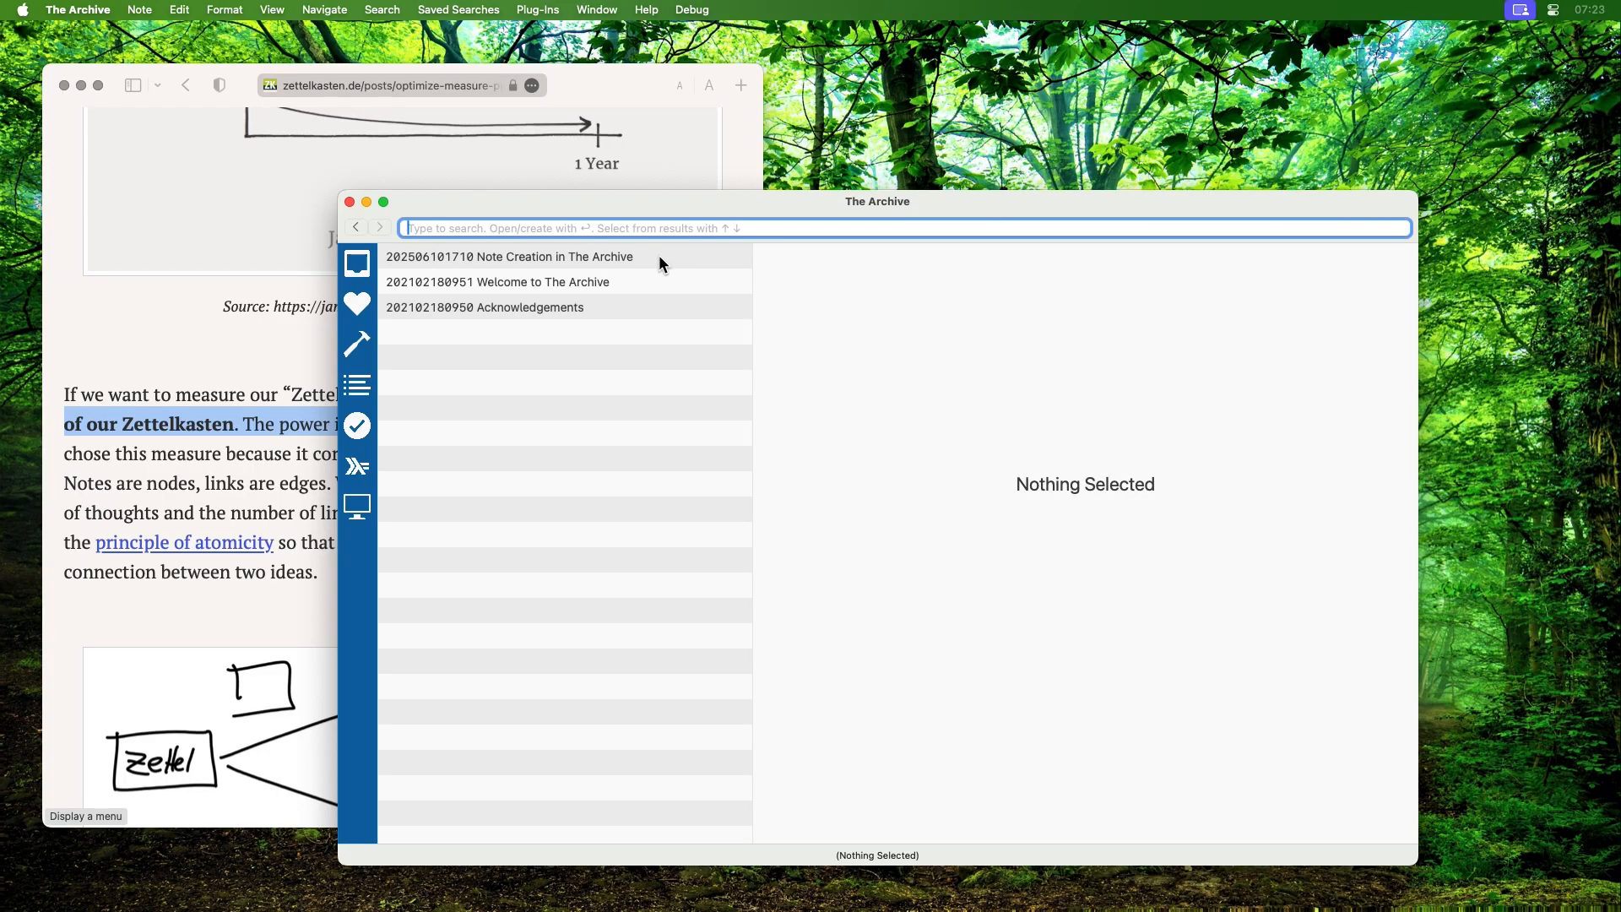
left_click(508, 257)
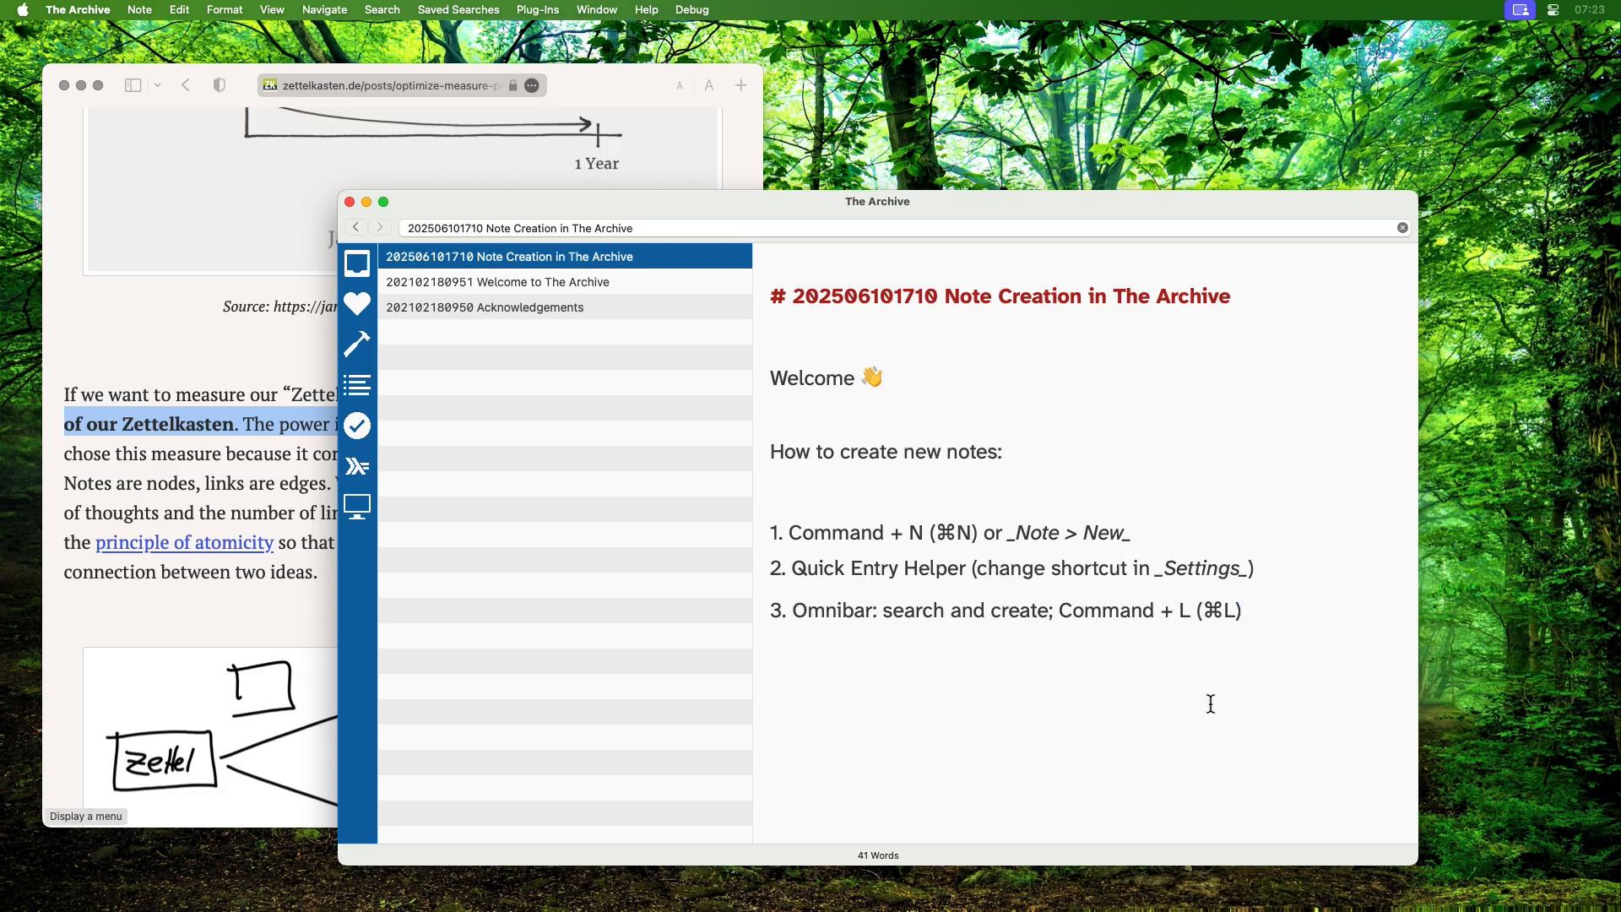
mouse_move(1096, 569)
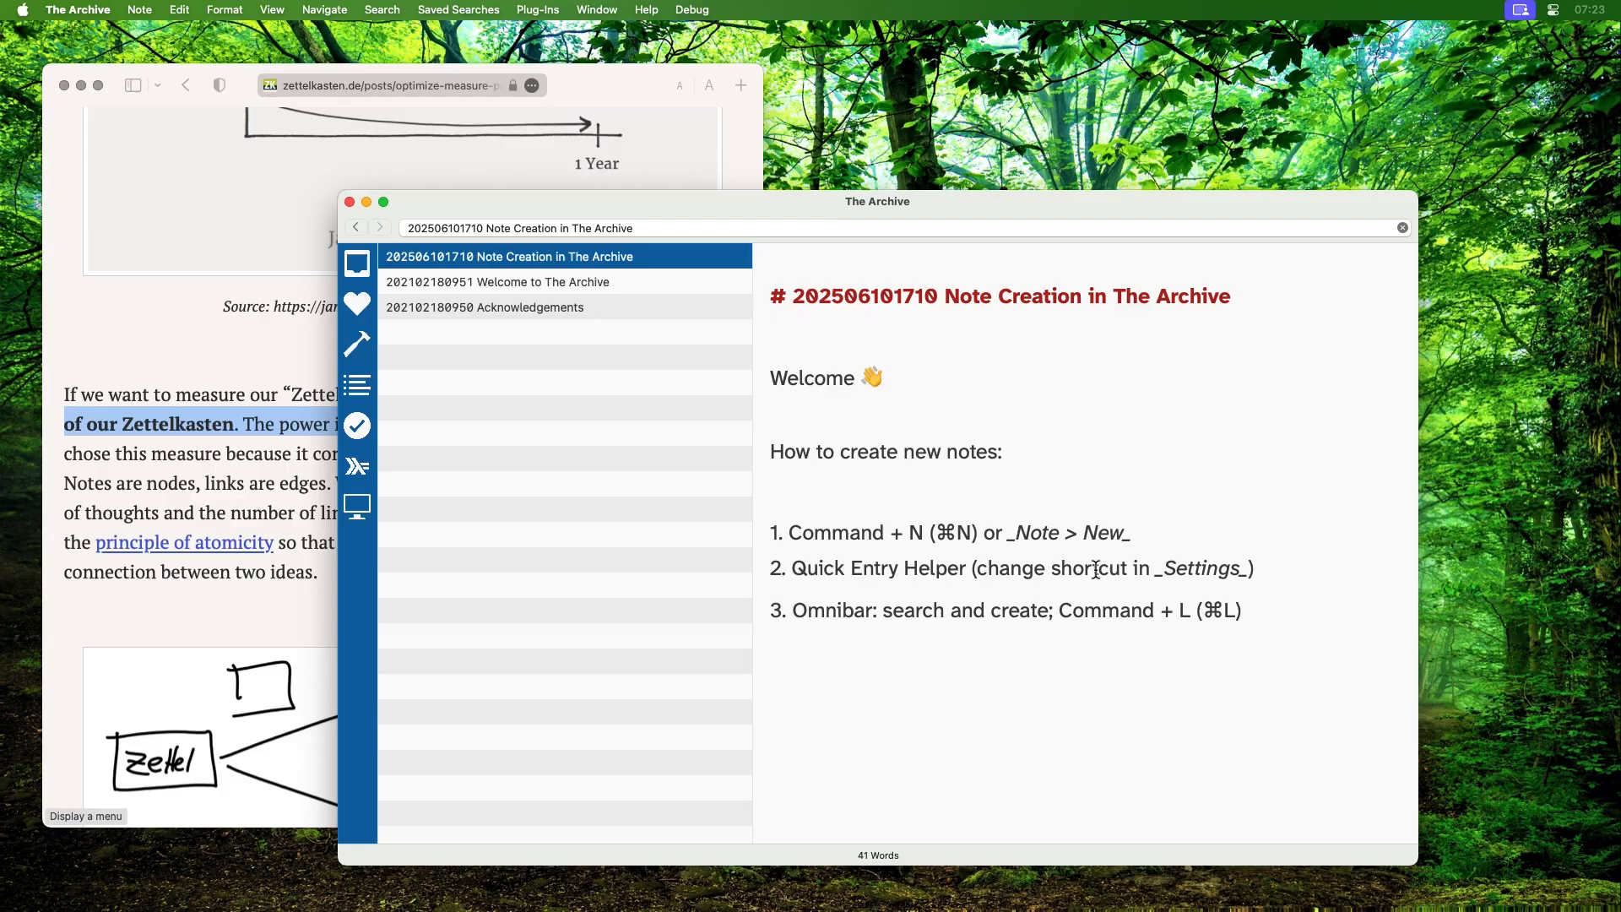
Append a [[Project Ideas for 2025]] wikilink after the third method and follow it.
left_click(1251, 610)
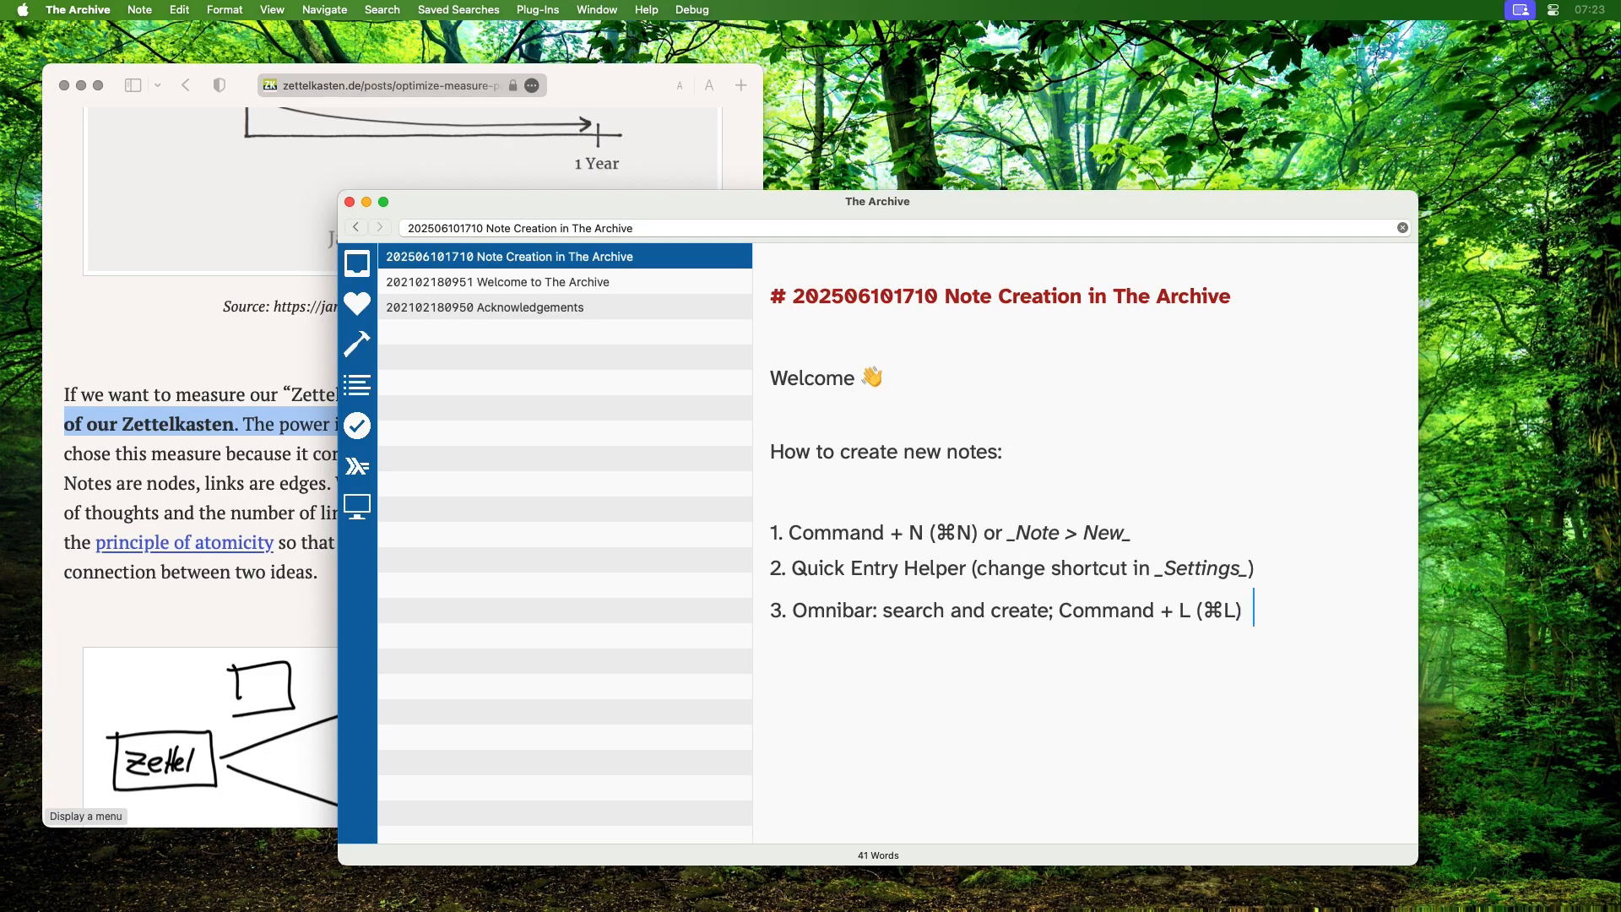
type("[[Project Ideas for 2")
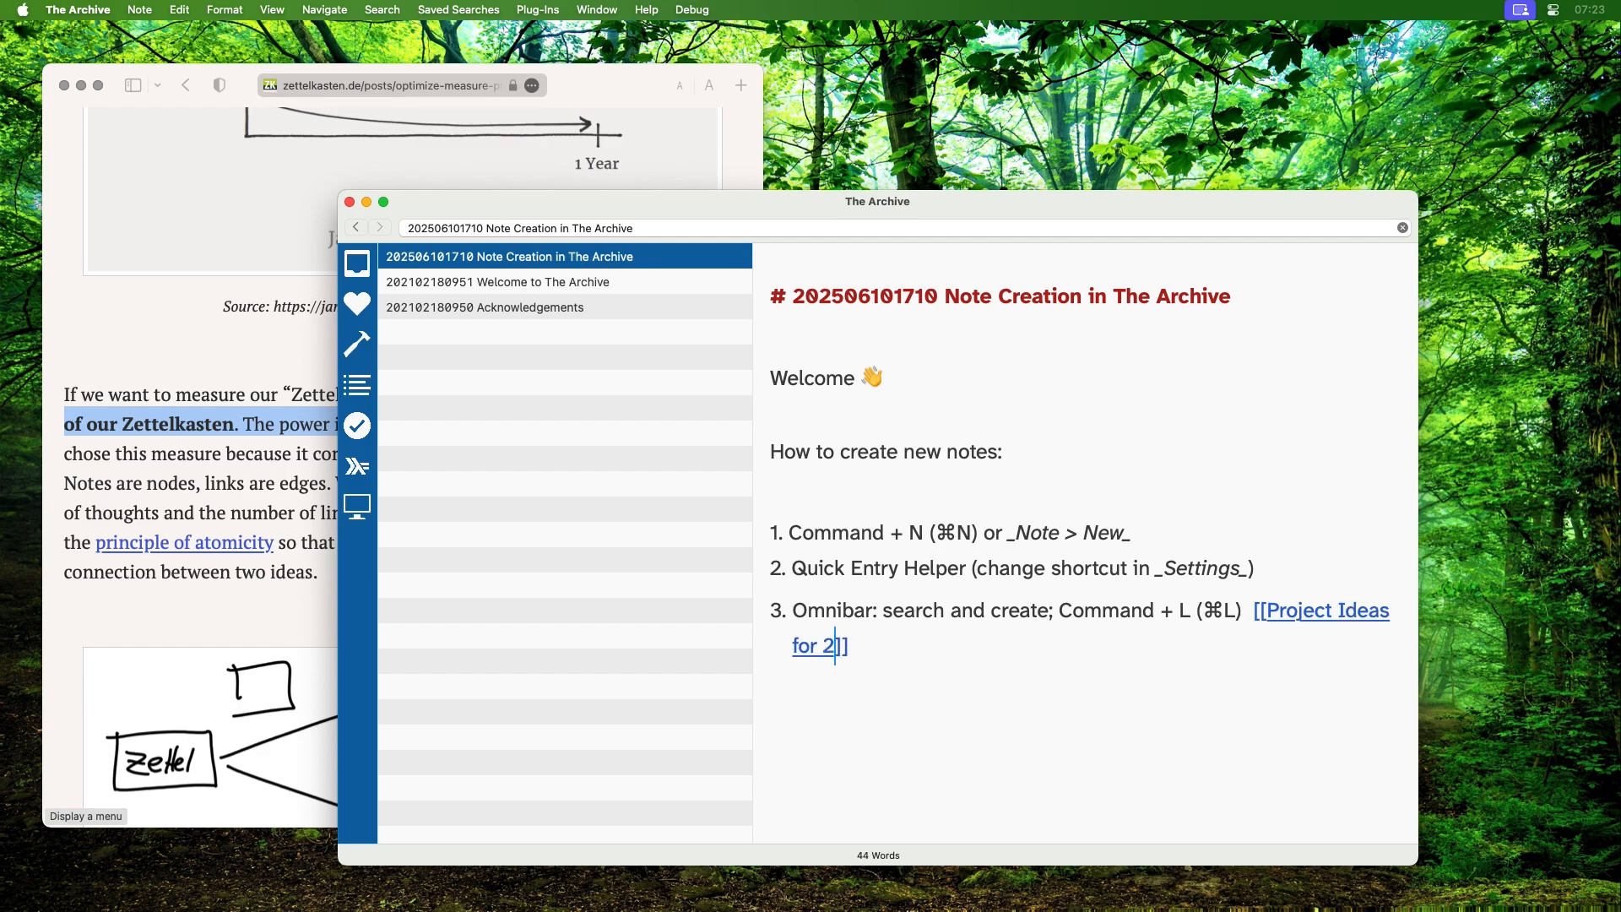
type("025")
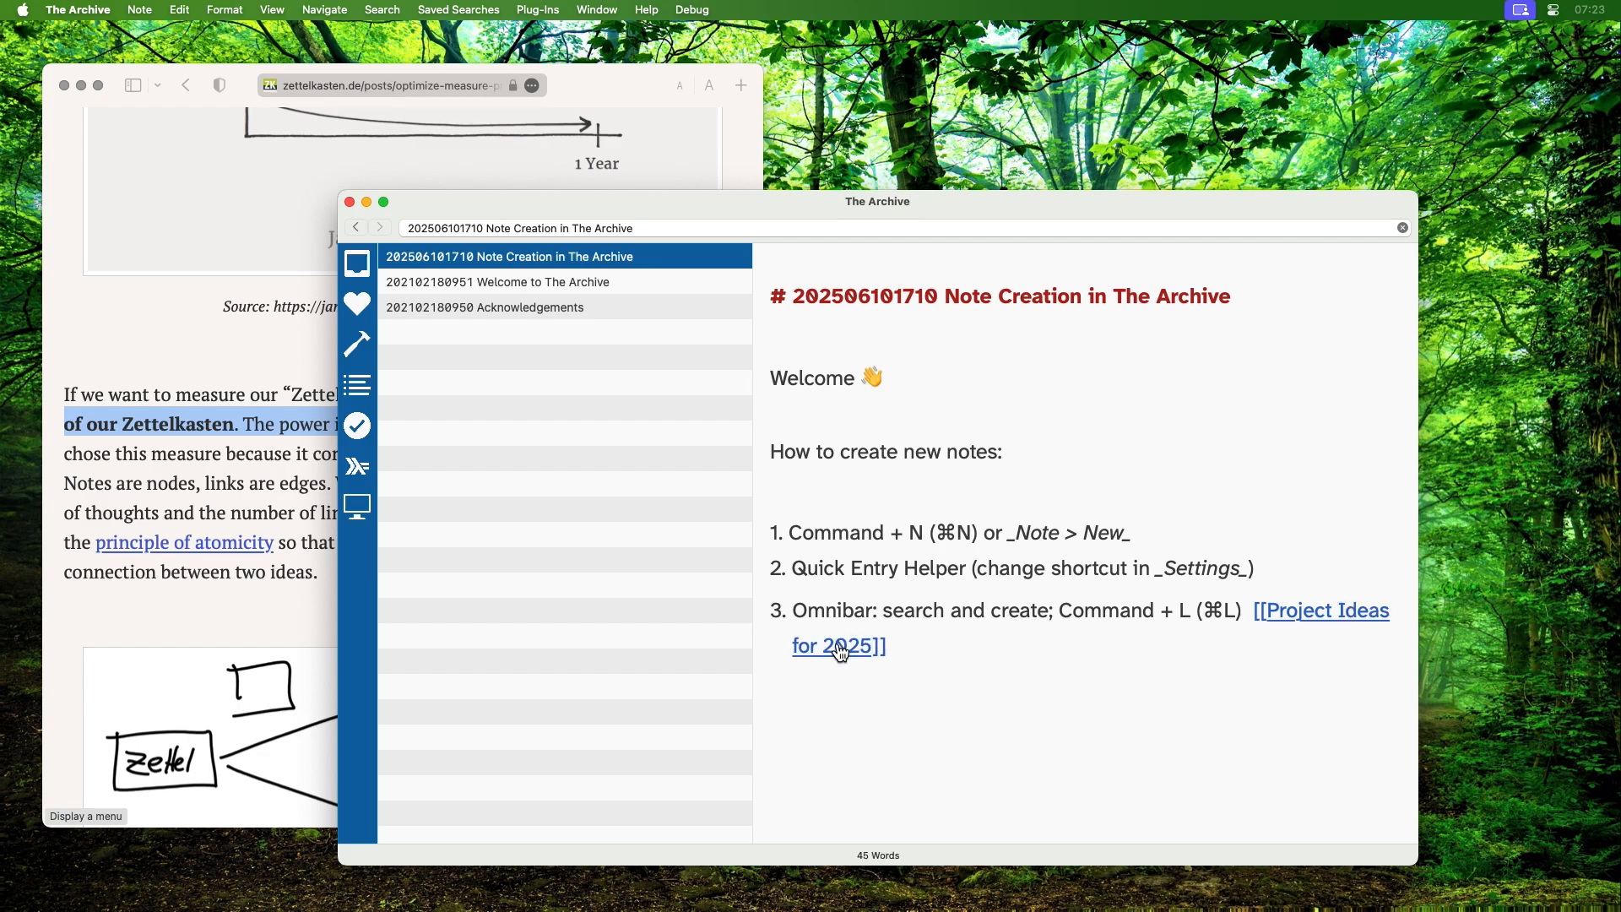
mouse_move(838, 647)
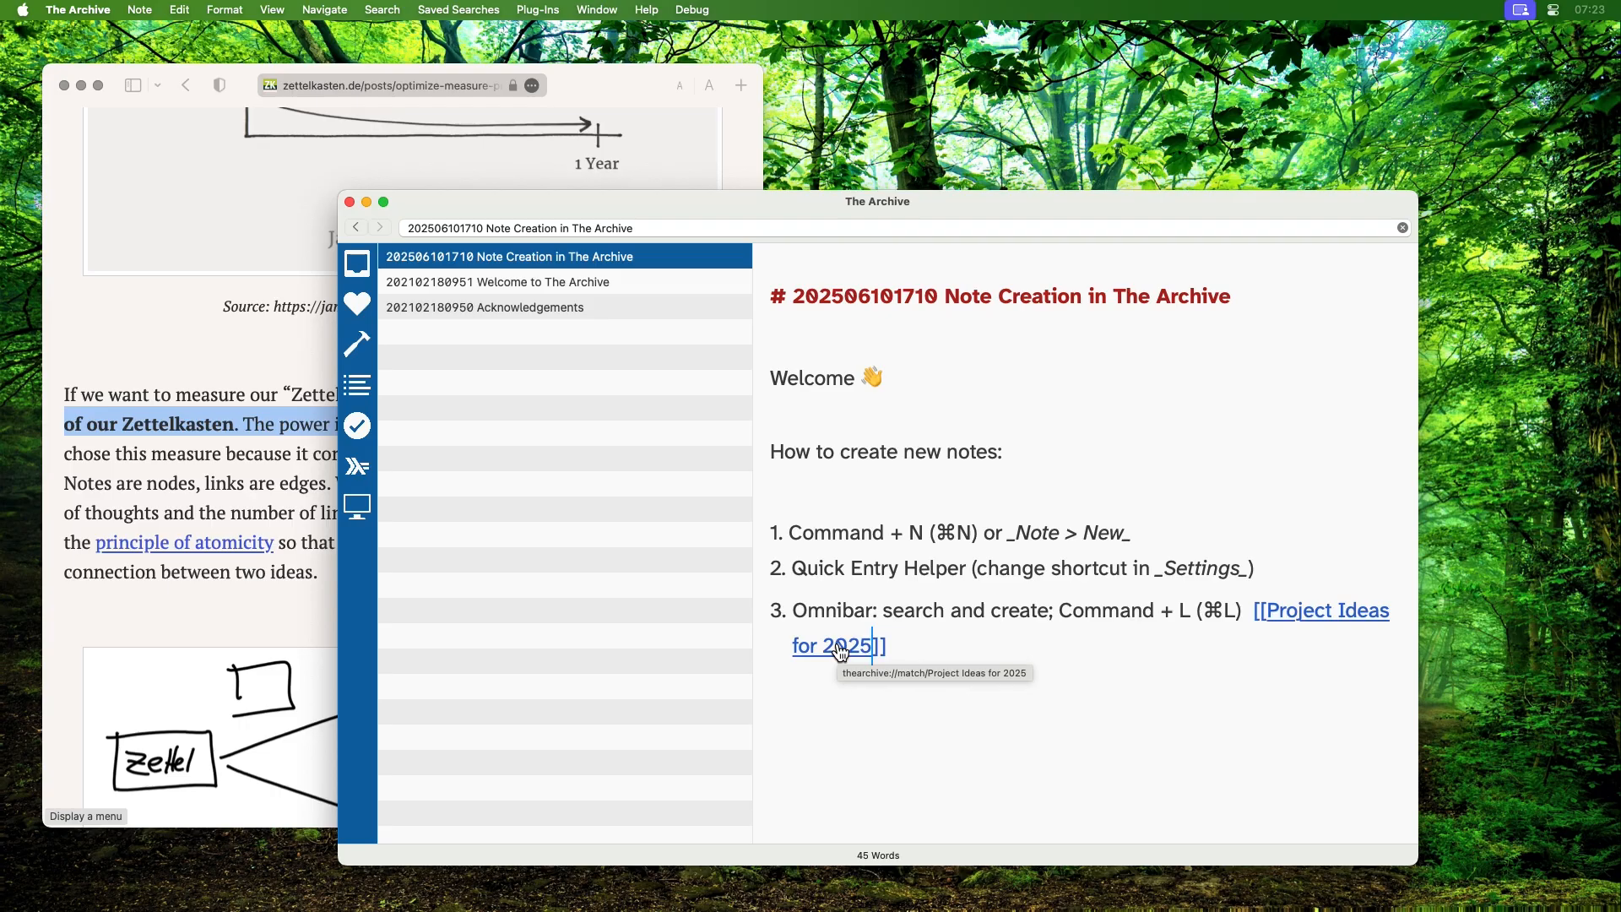
left_click(837, 645)
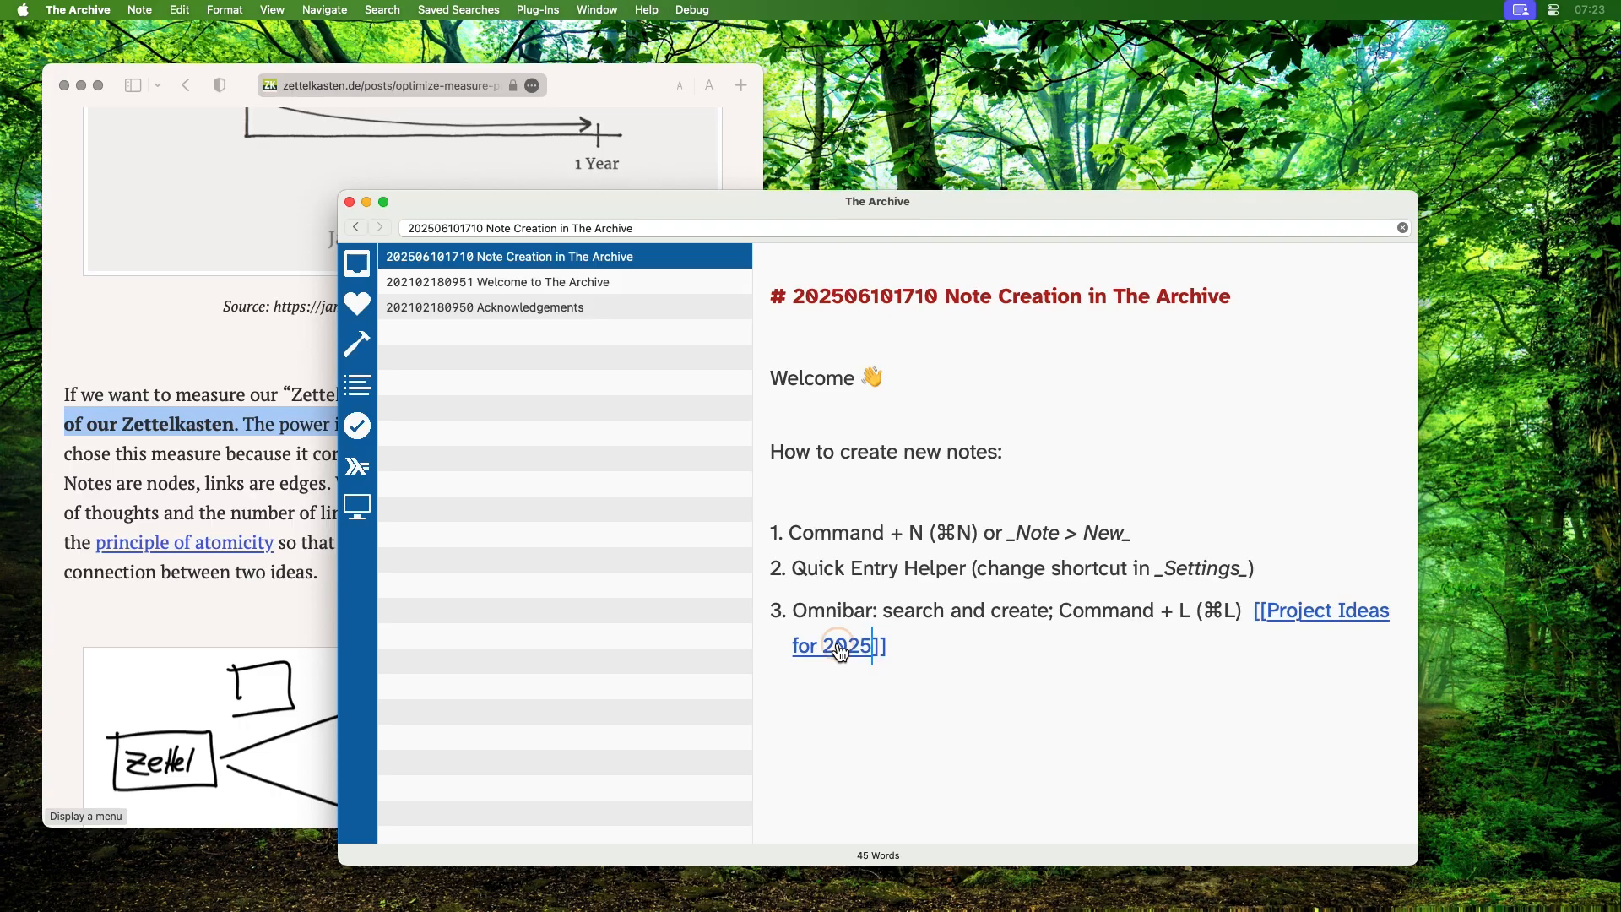
left_click(831, 646)
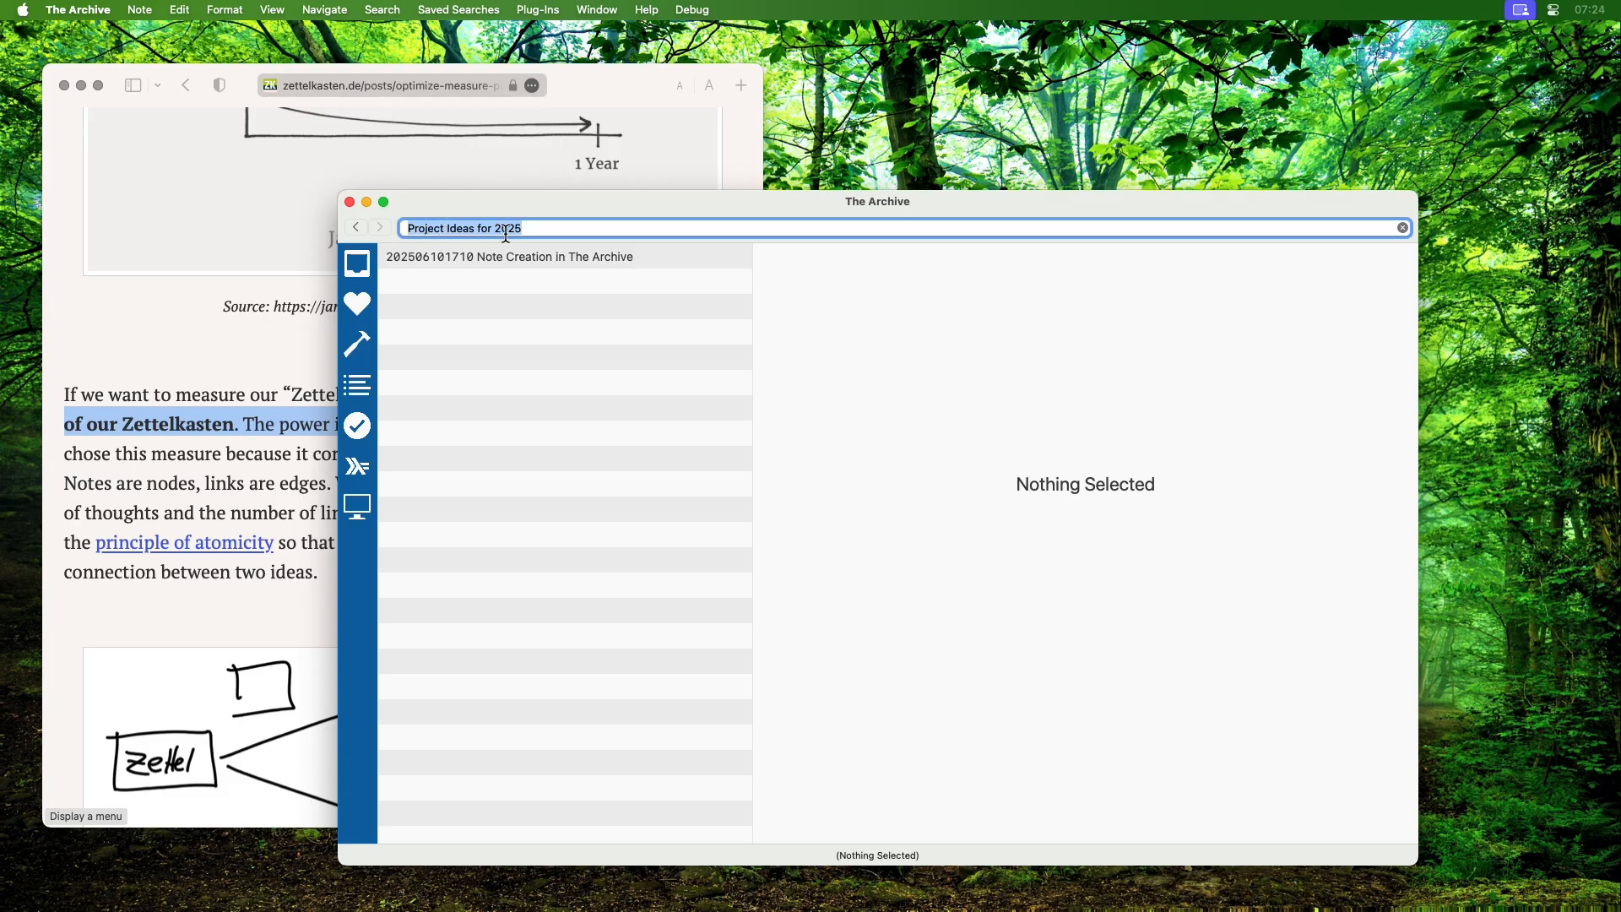
Create the linked Project Ideas for 2025 note from the Omnibar and reopen the Note Creation note.
key("enter")
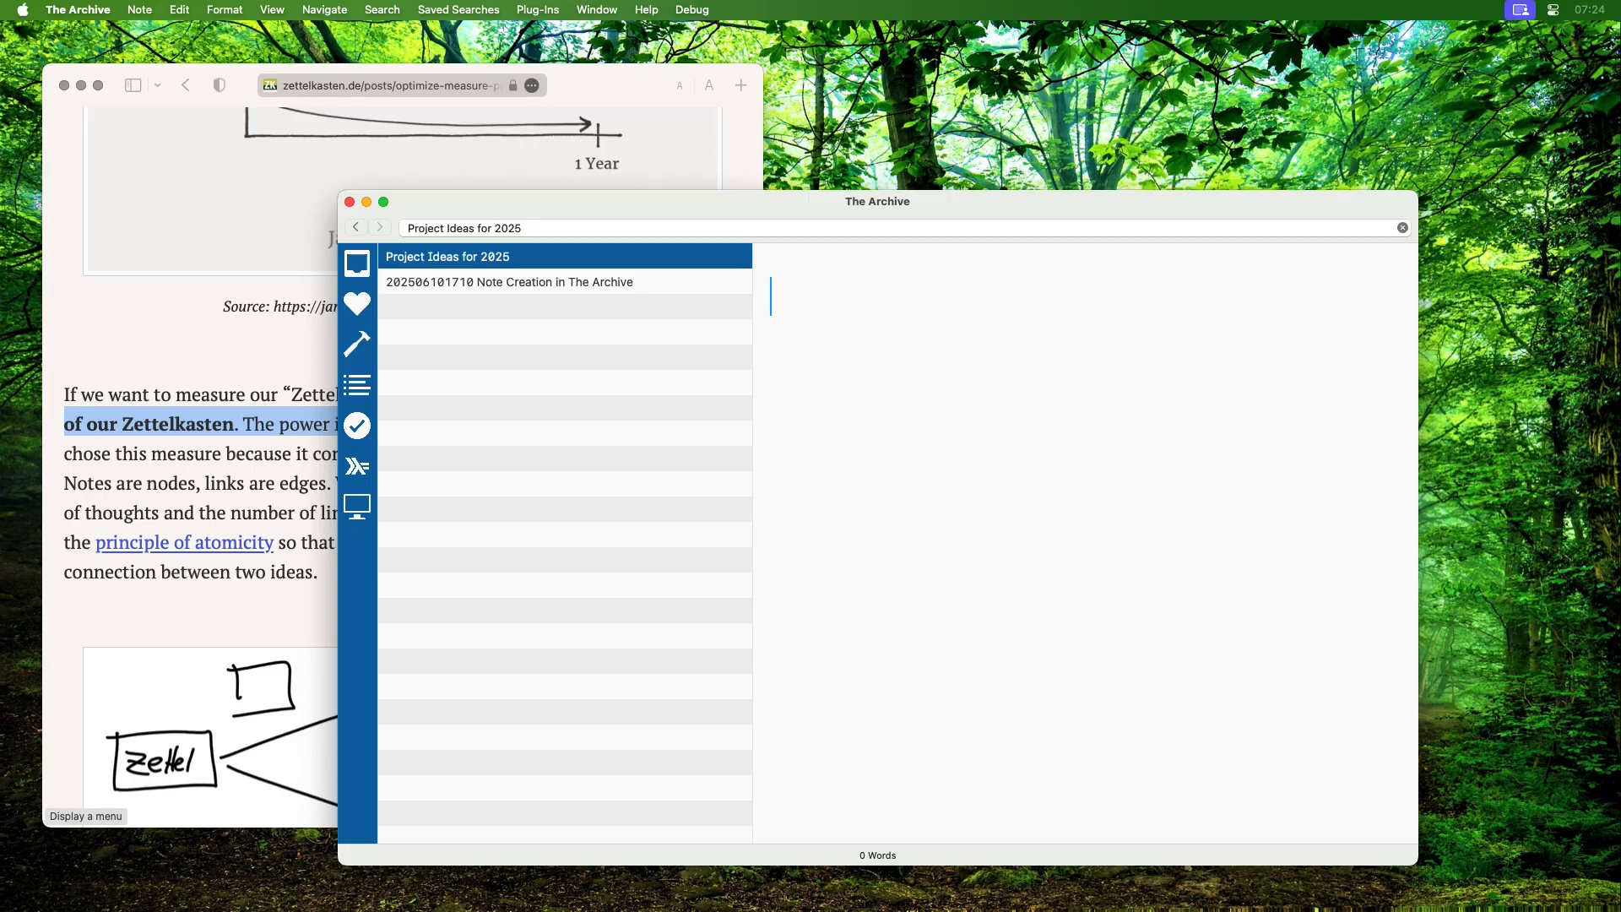
left_click(508, 282)
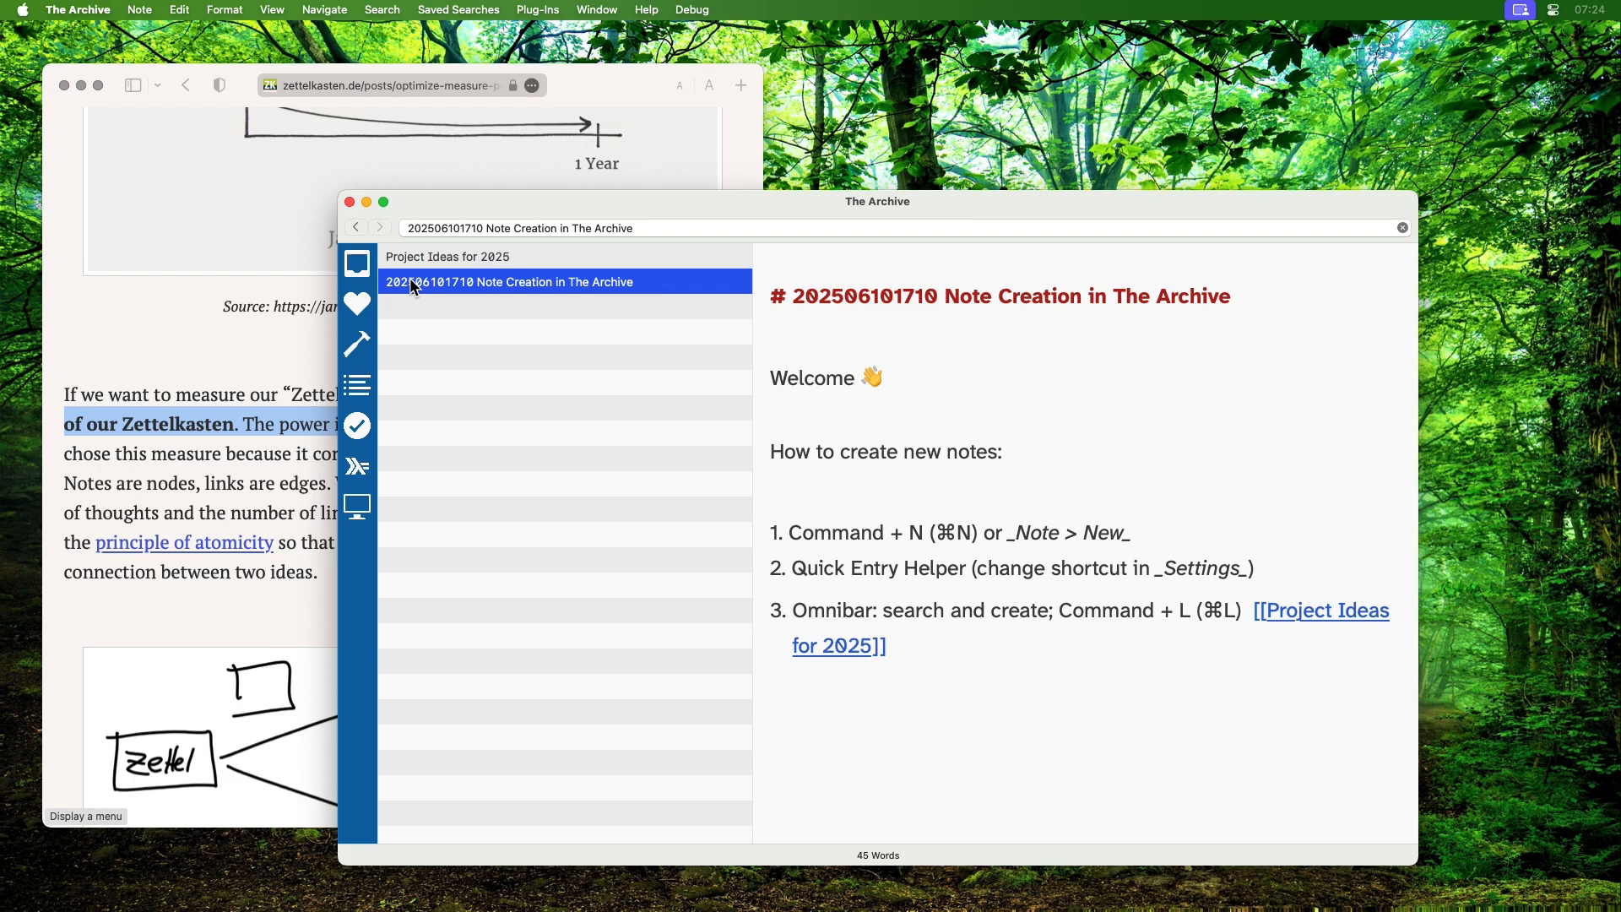
mouse_move(522, 508)
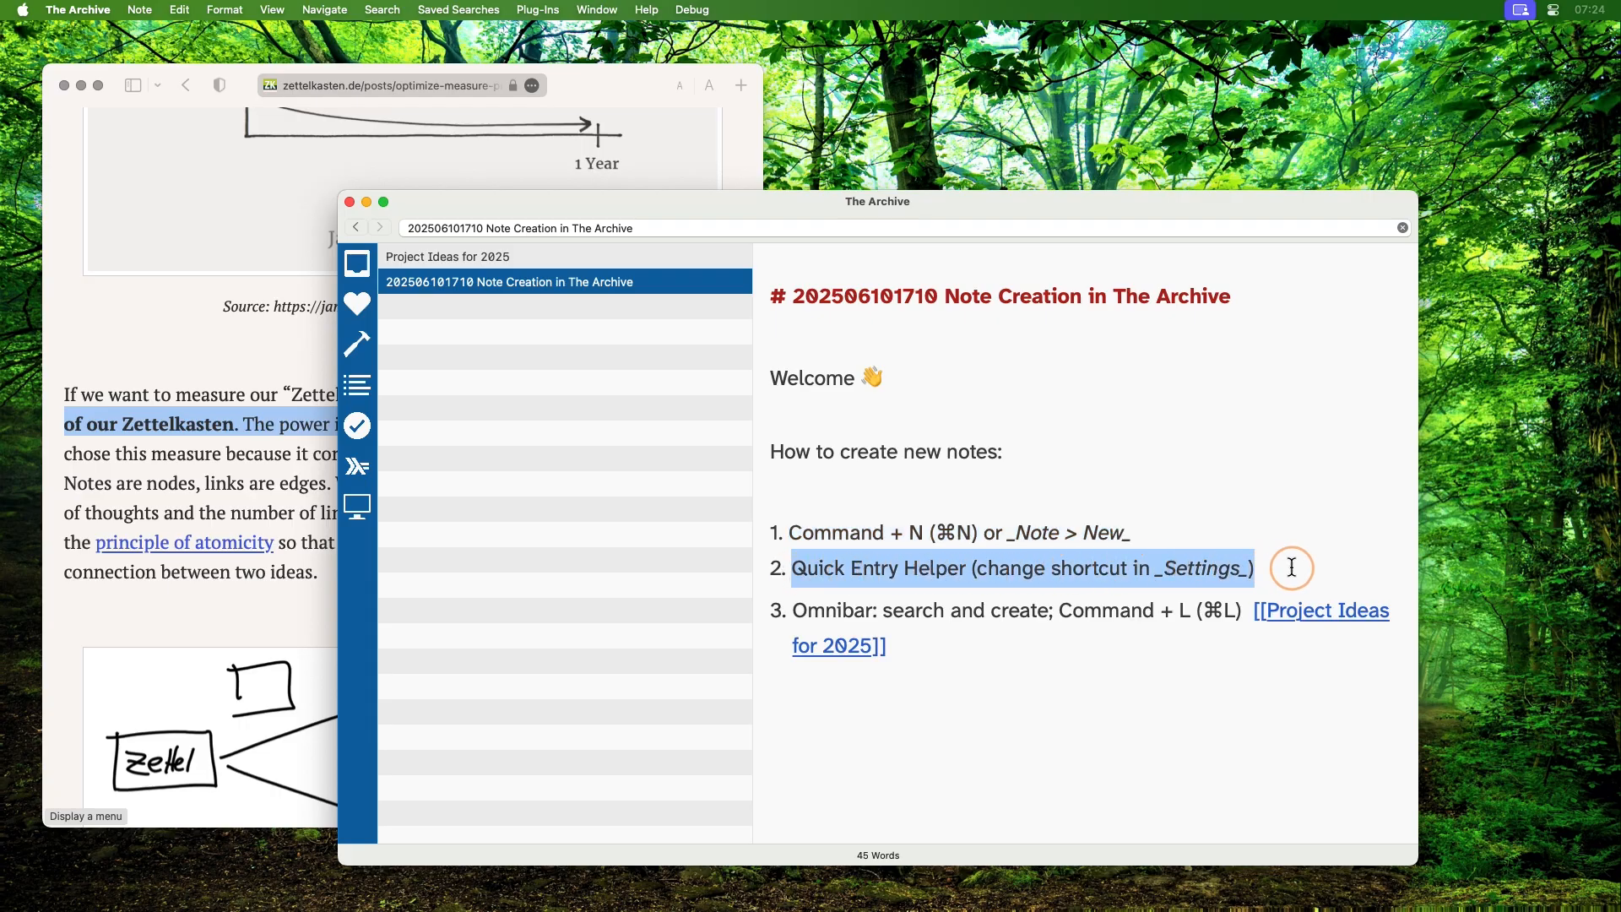
left_click(795, 609)
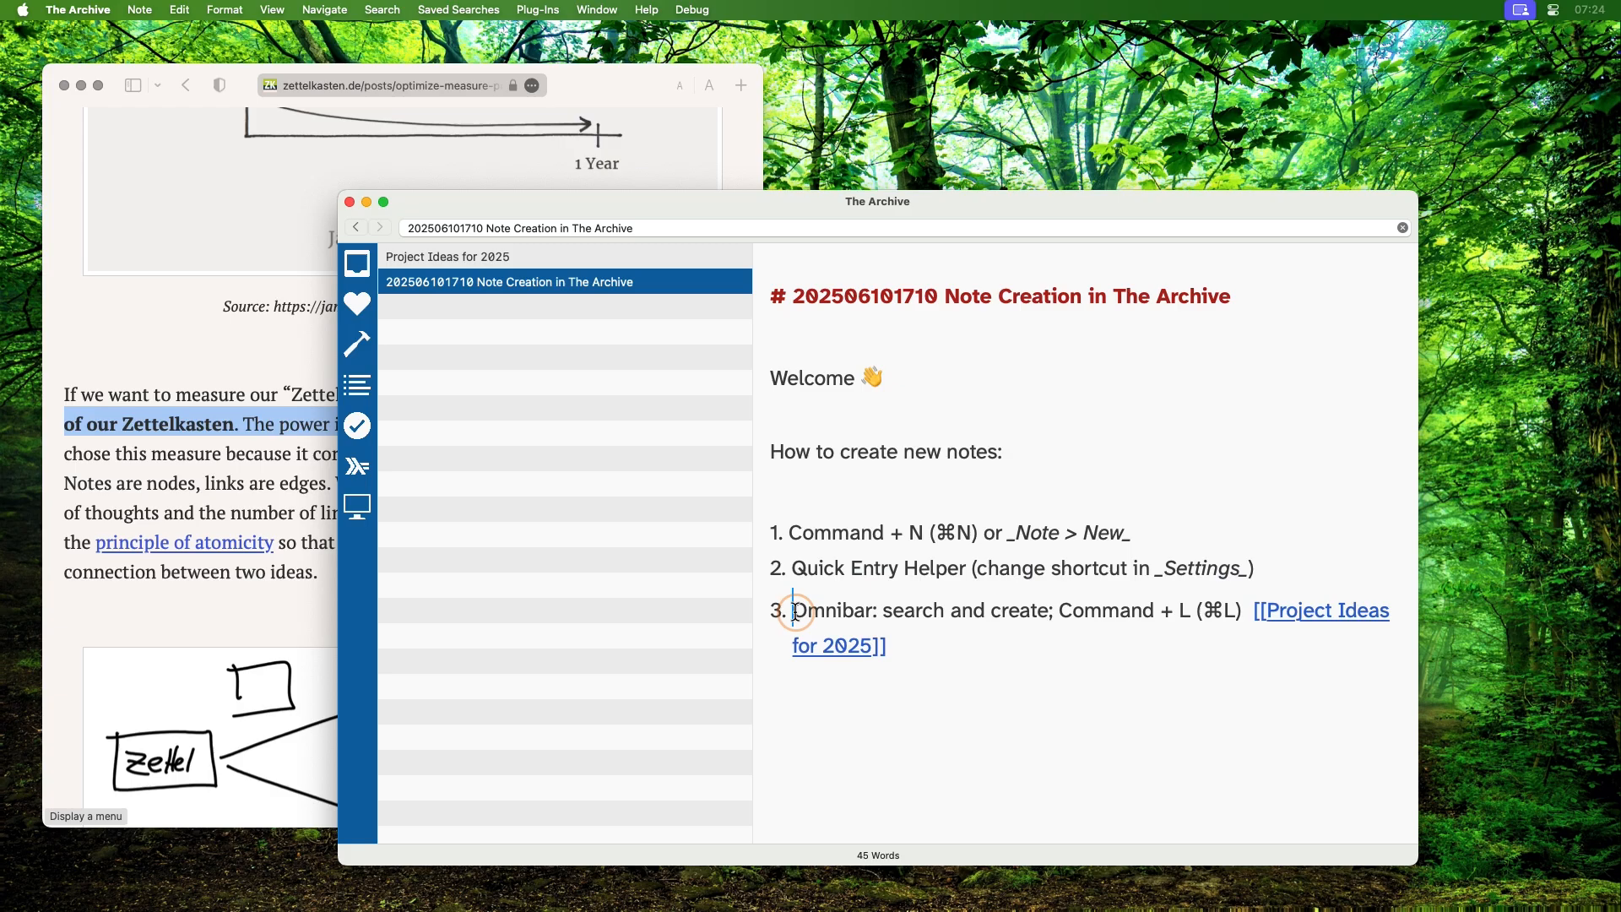
left_click_drag(796, 610, 1247, 610)
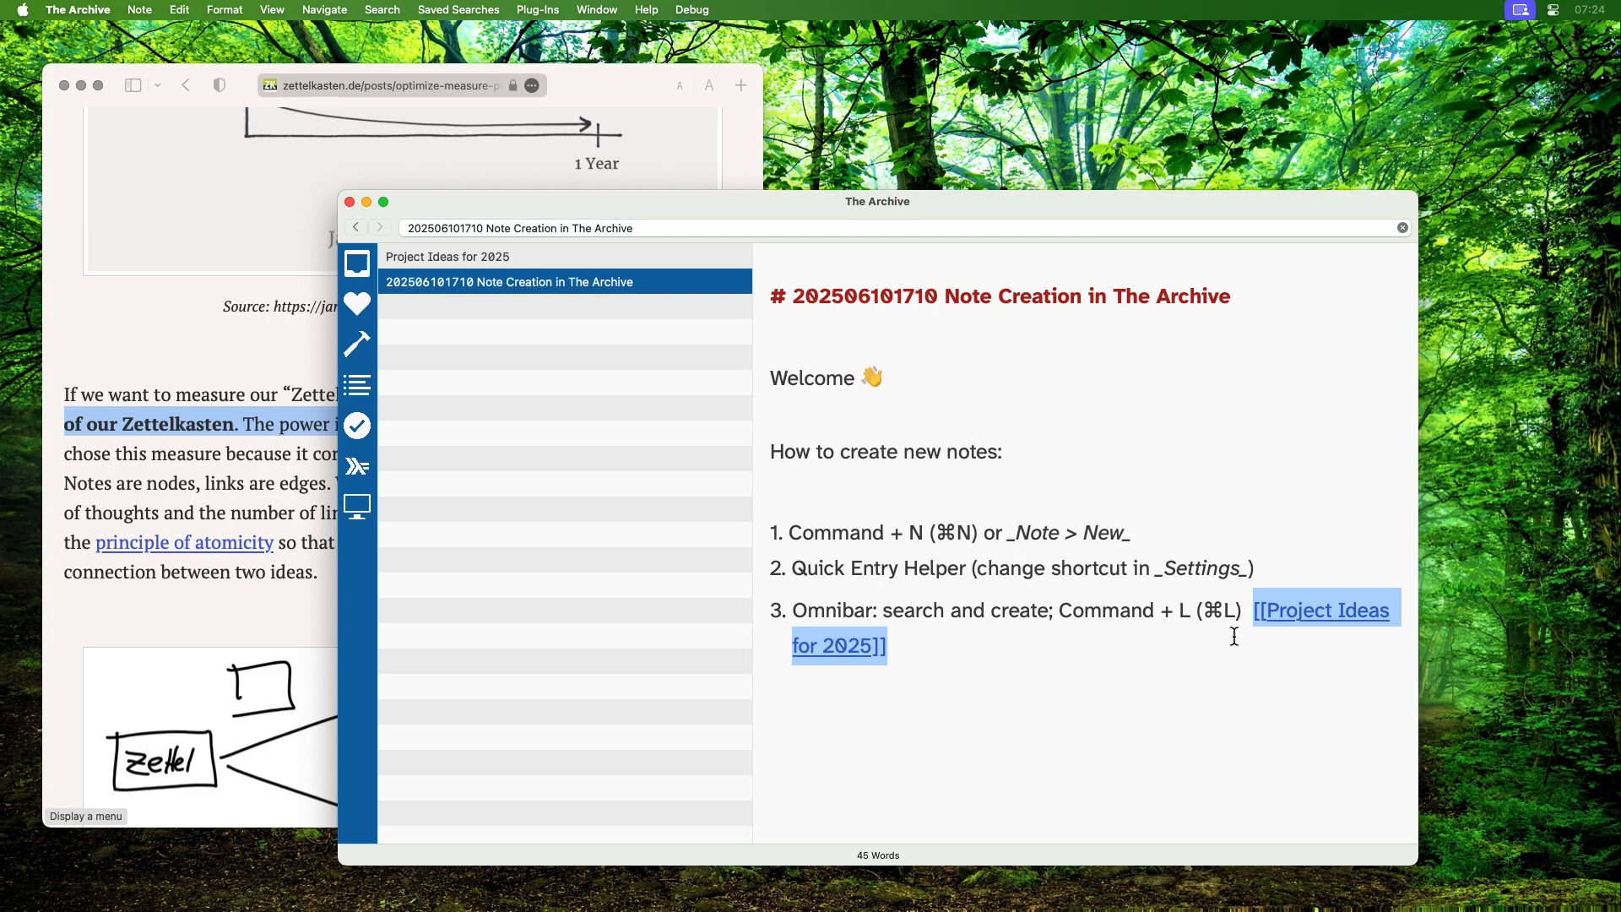
mouse_move(1226, 648)
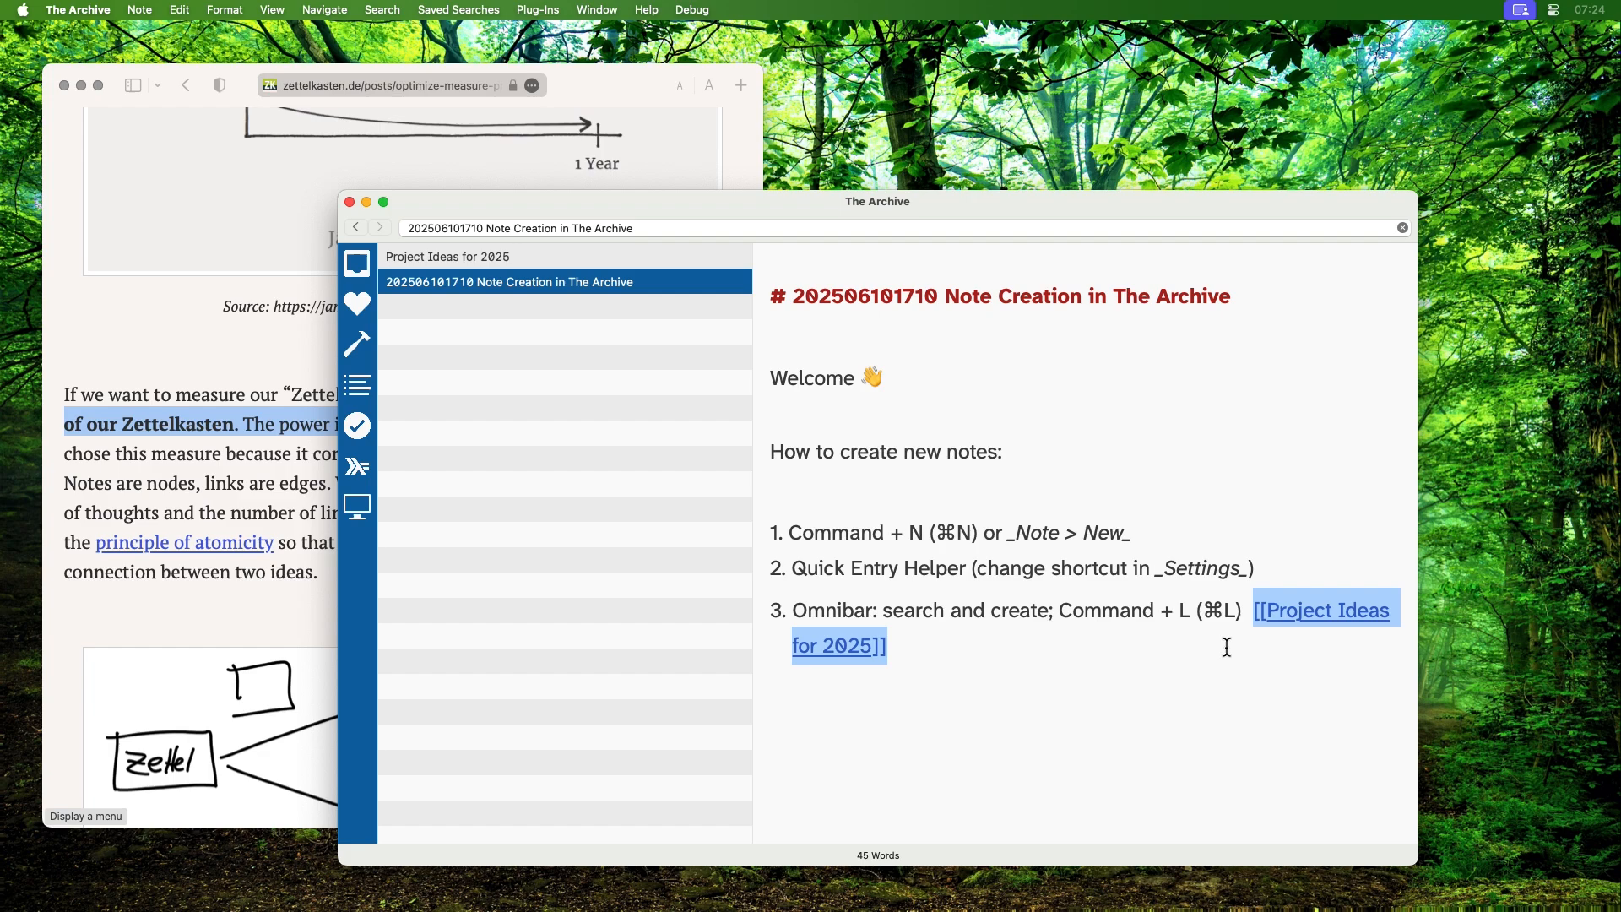